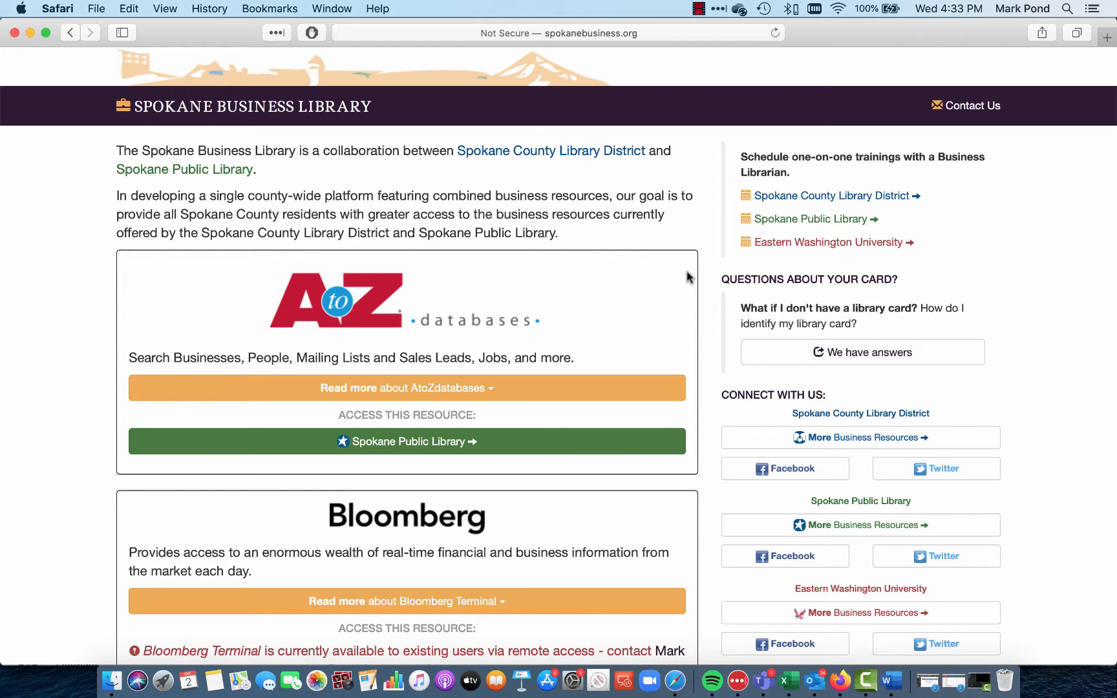
pyautogui.moveTo(528, 146)
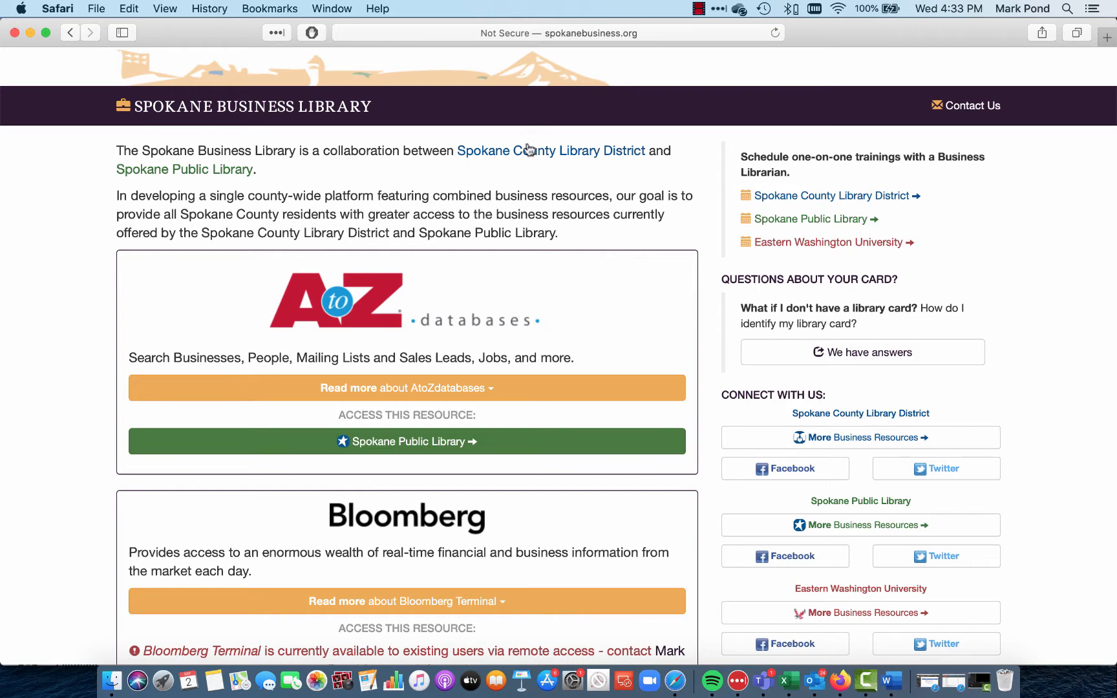
pyautogui.moveTo(575, 102)
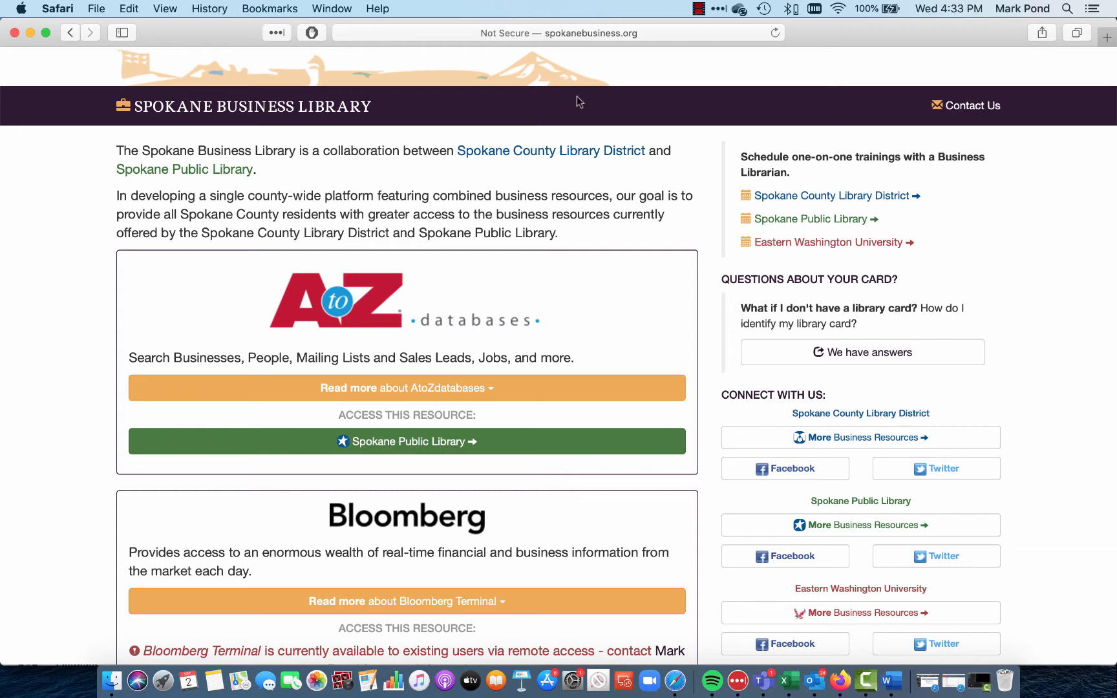
pyautogui.moveTo(437, 370)
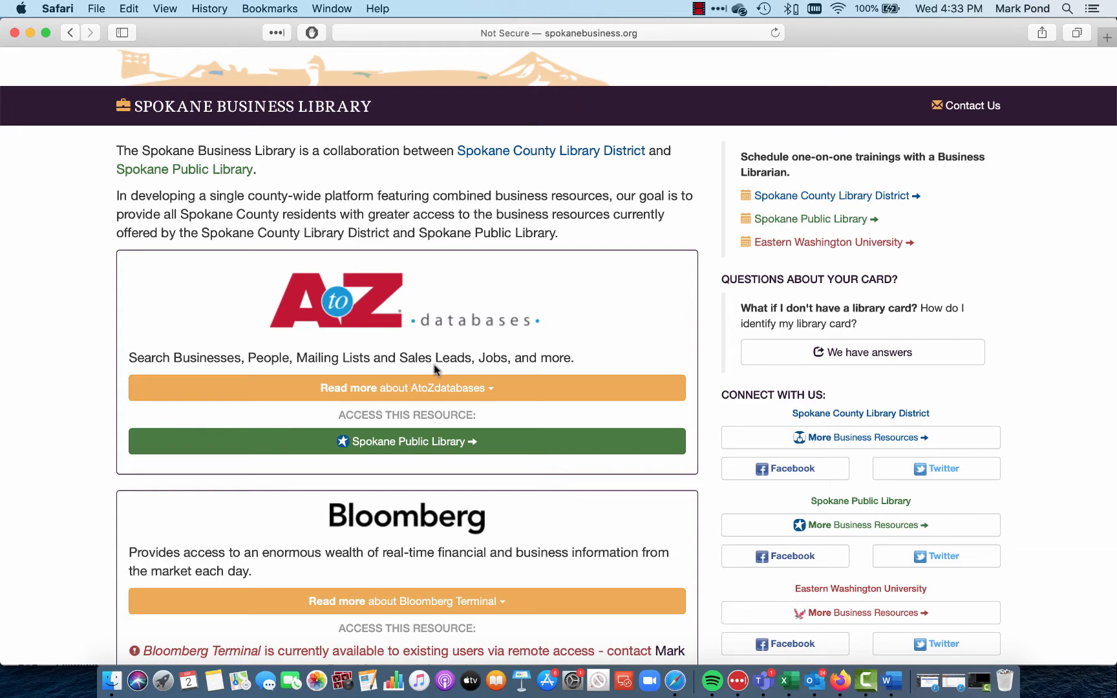
# - Open AtoZdatabases through the Spokane Public Library access button
pyautogui.click(406, 441)
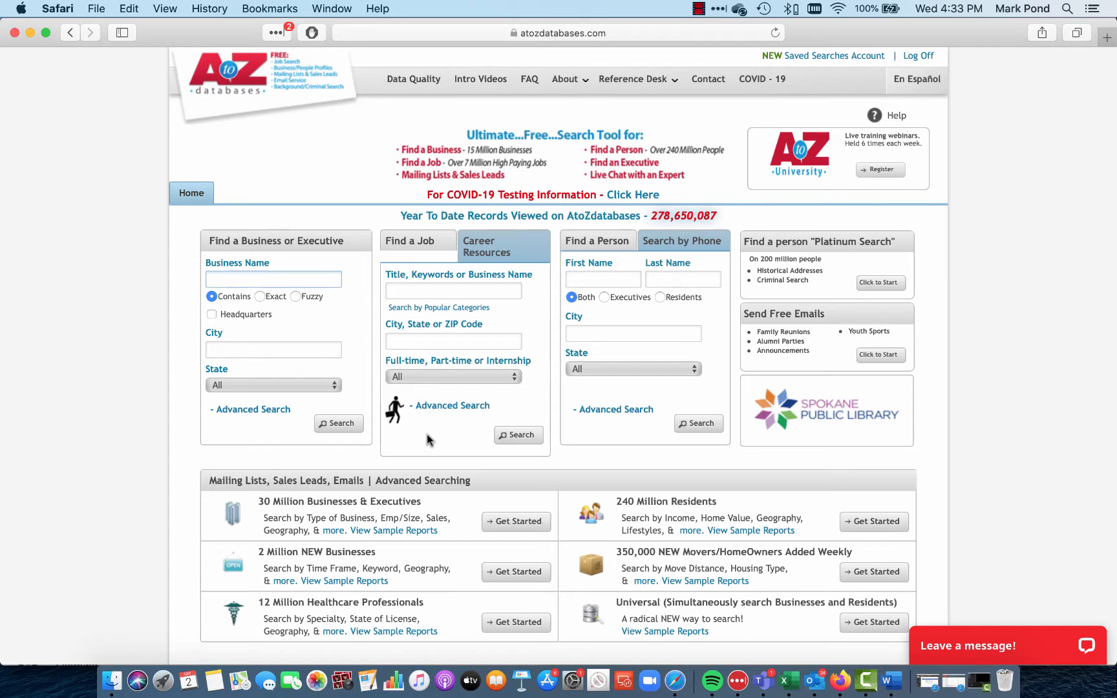
# - Start an advanced business search filtered to Spokane County, Washington
pyautogui.click(272, 279)
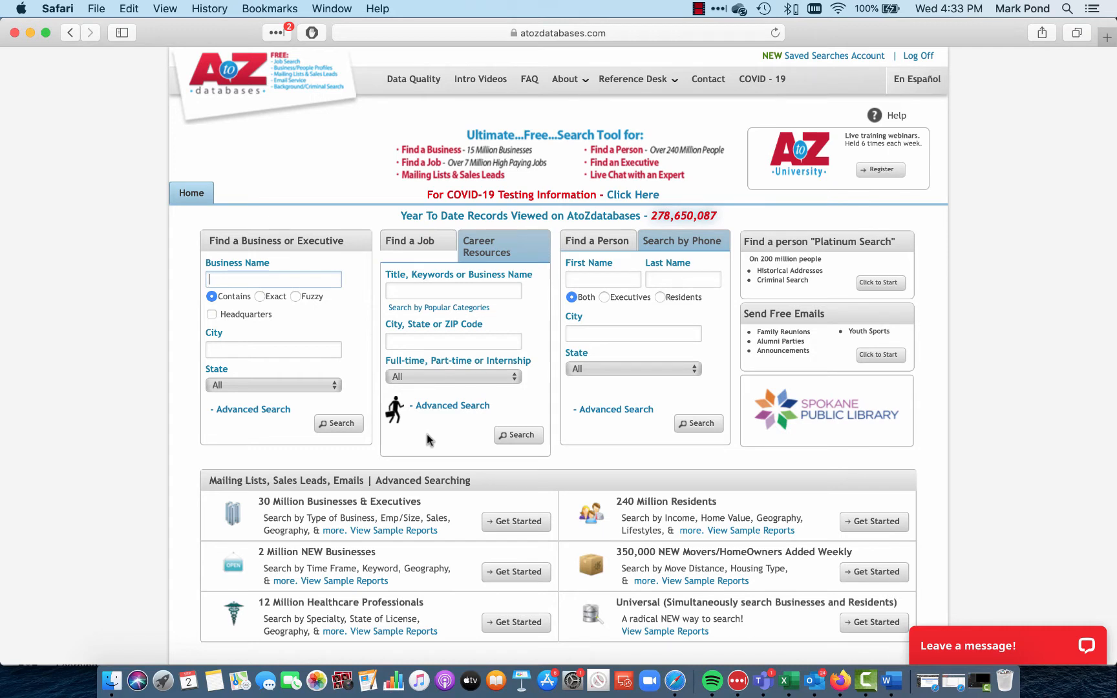
pyautogui.moveTo(274, 405)
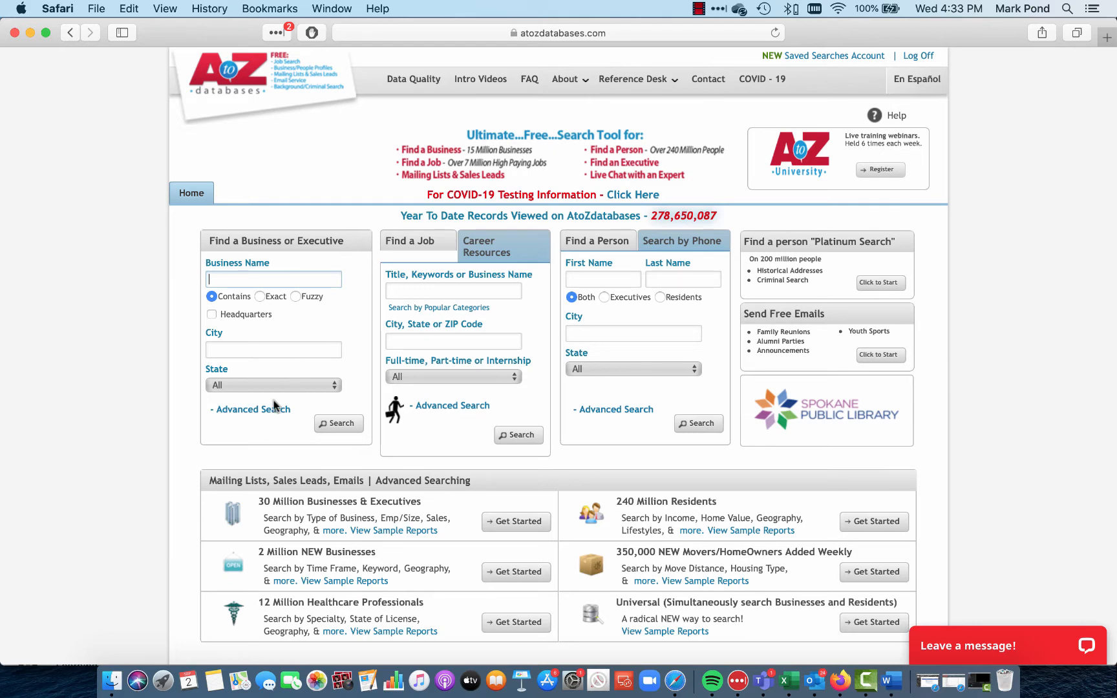
pyautogui.click(516, 521)
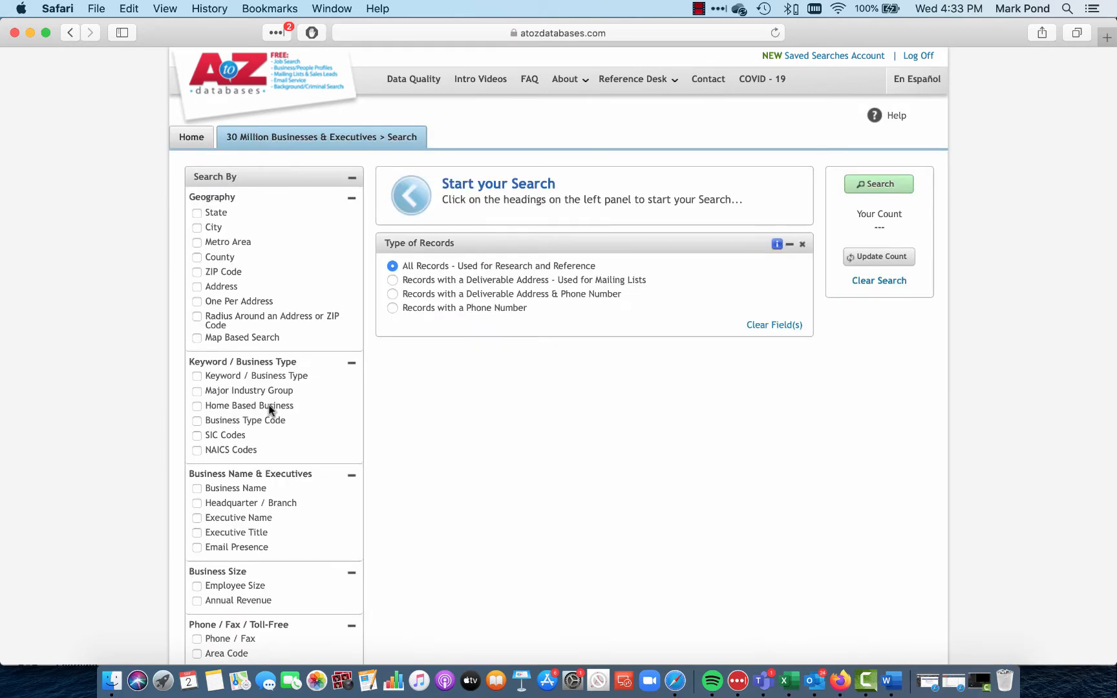
pyautogui.click(197, 258)
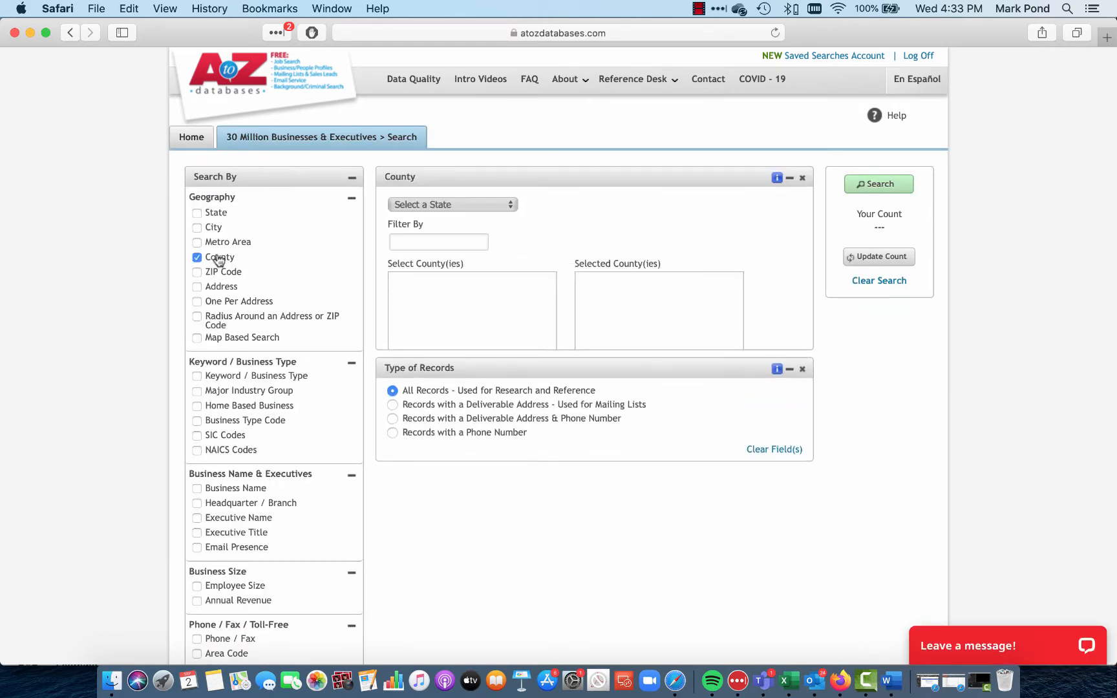
pyautogui.click(453, 204)
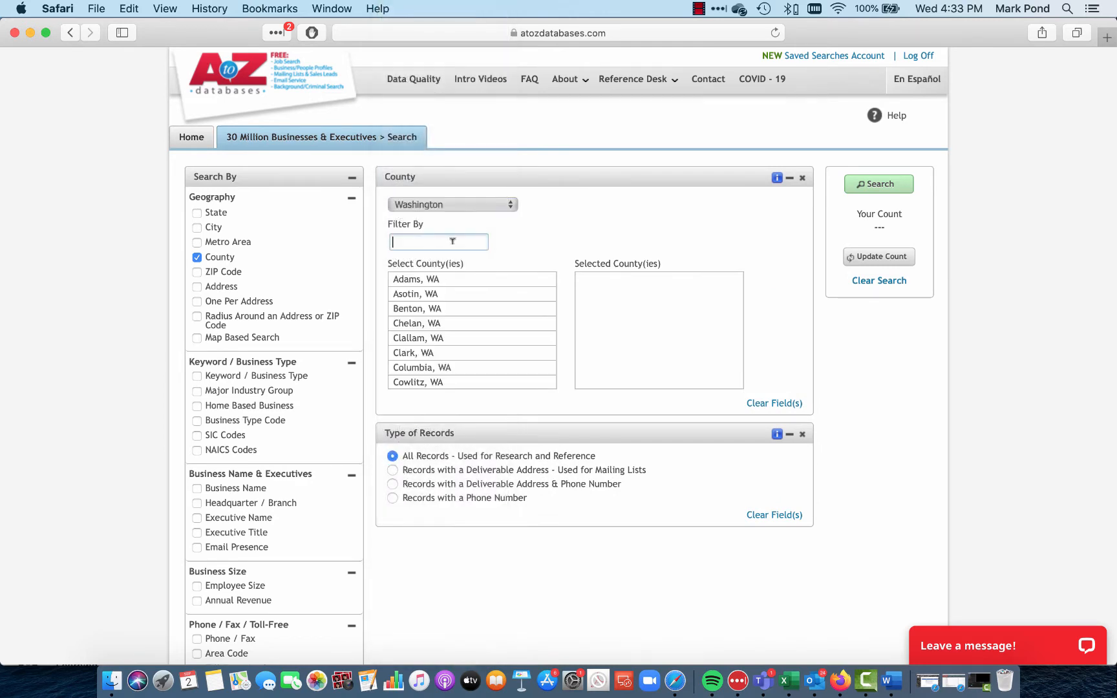
pyautogui.write('sp')
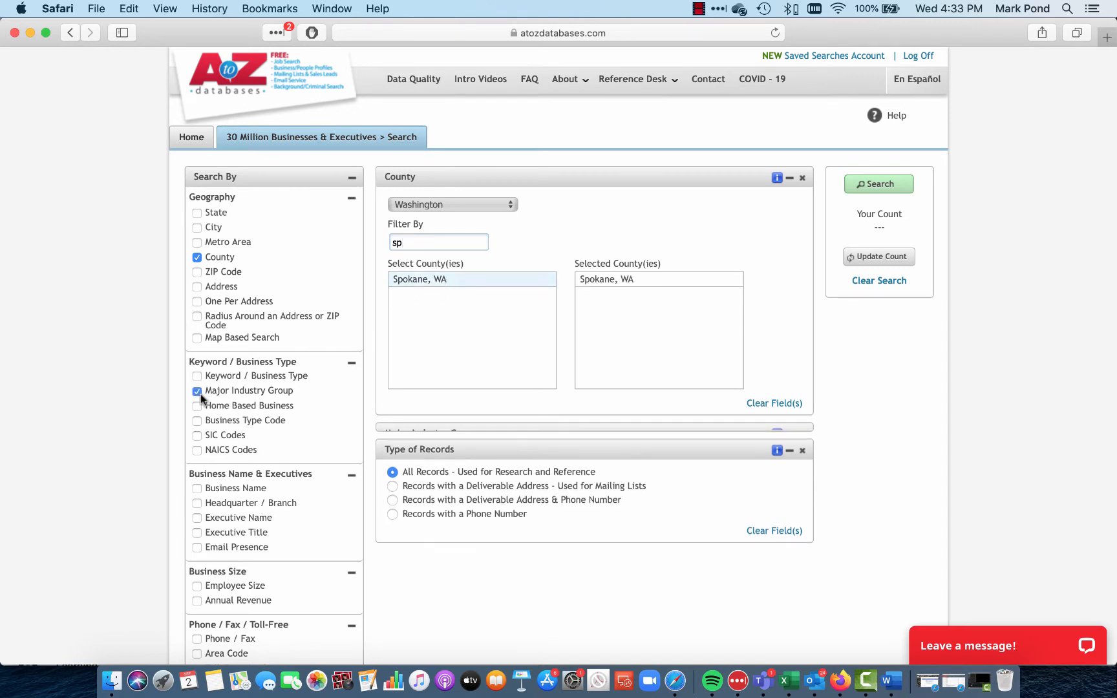
# - Add the Construction major industry group and run the search
pyautogui.click(197, 390)
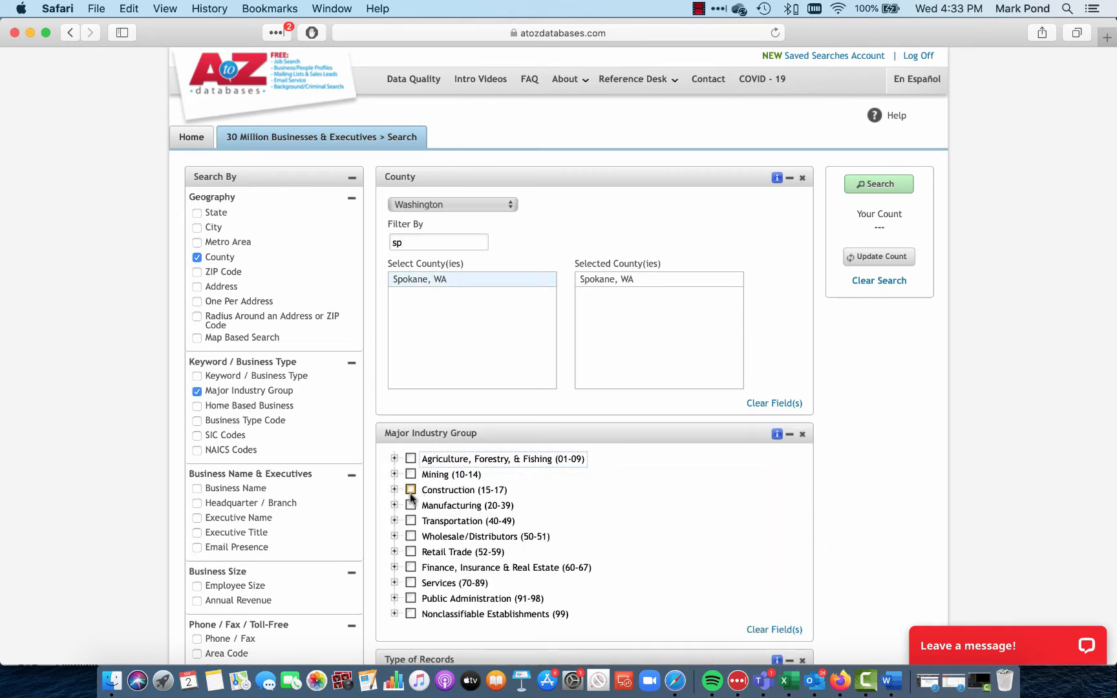
pyautogui.click(411, 490)
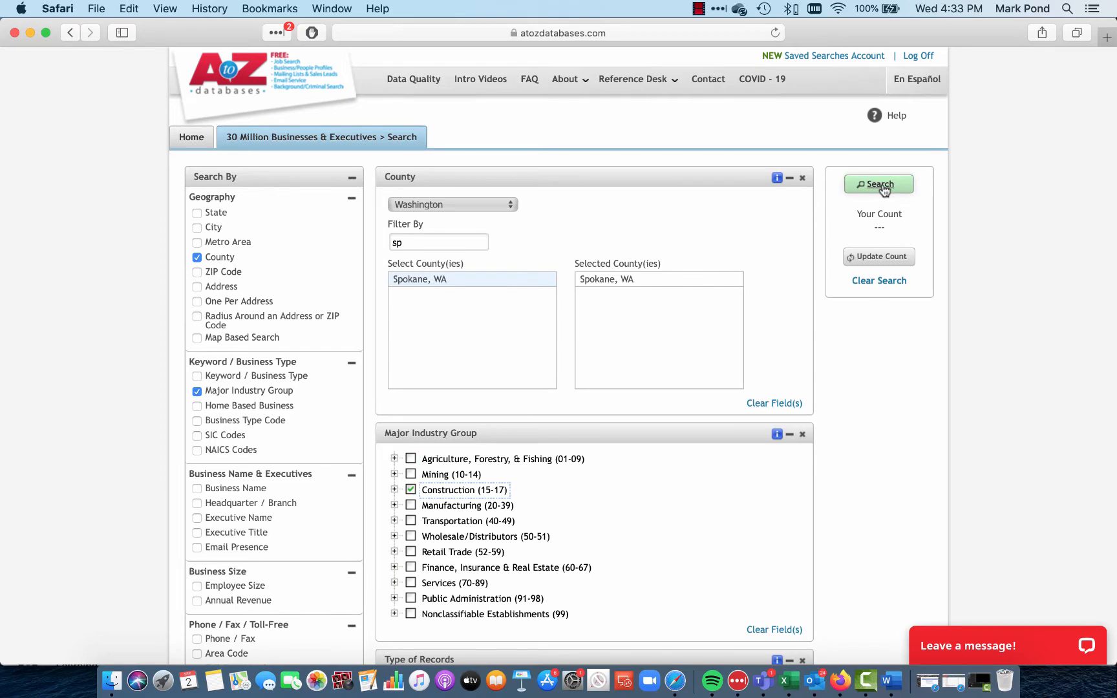
pyautogui.click(878, 184)
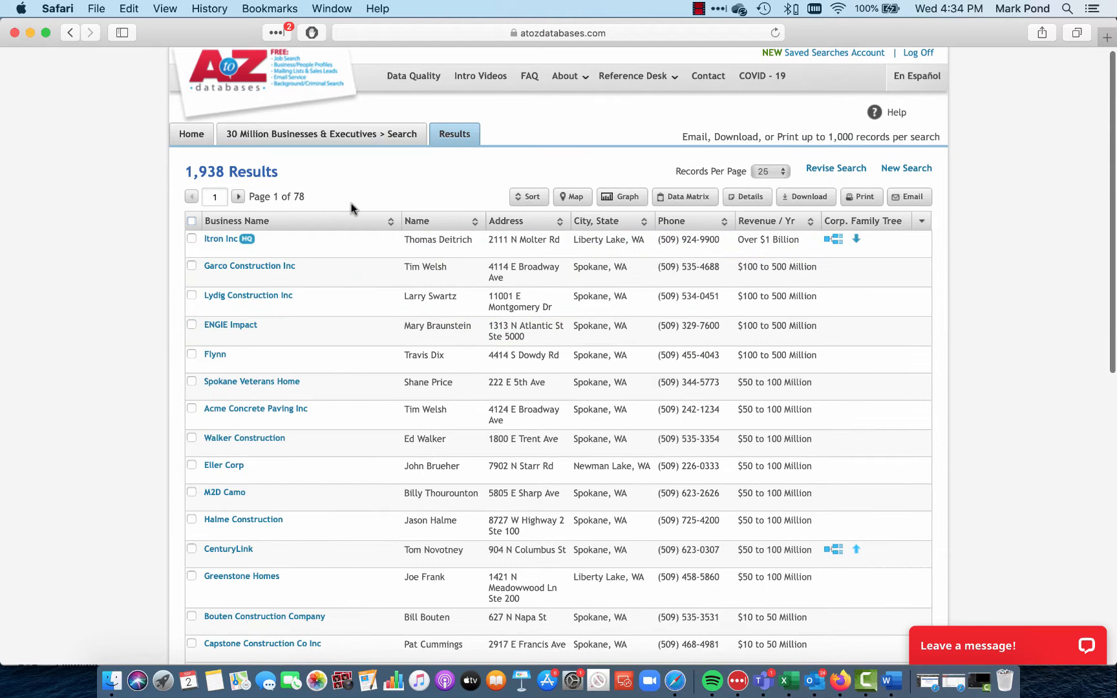
pyautogui.moveTo(345, 209)
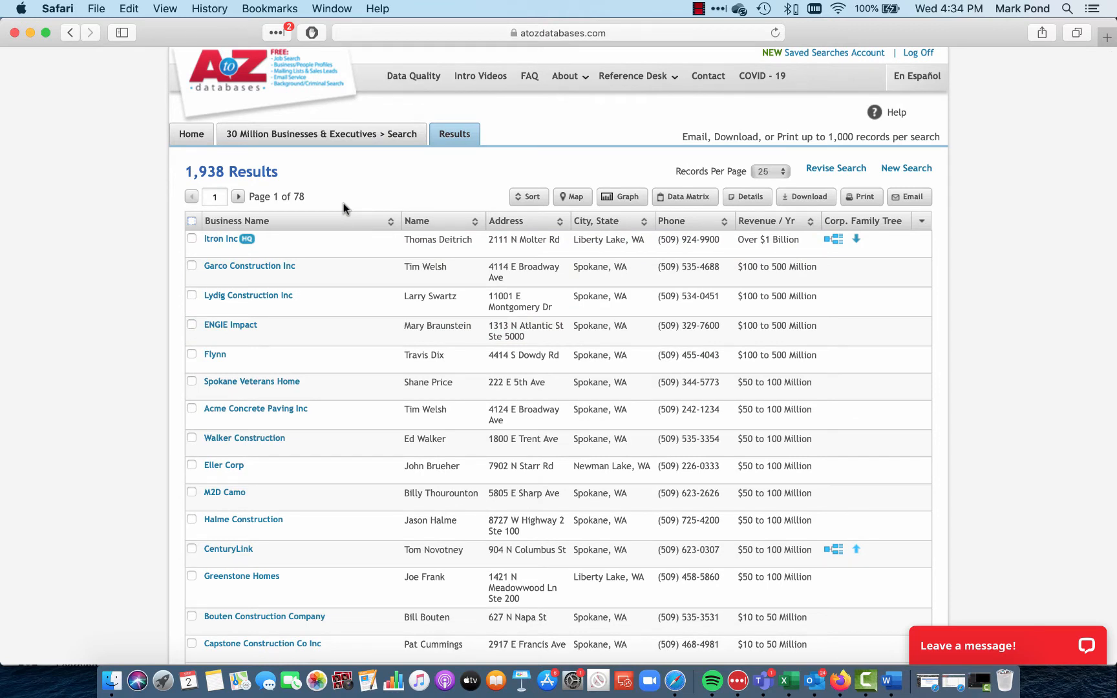
pyautogui.moveTo(355, 214)
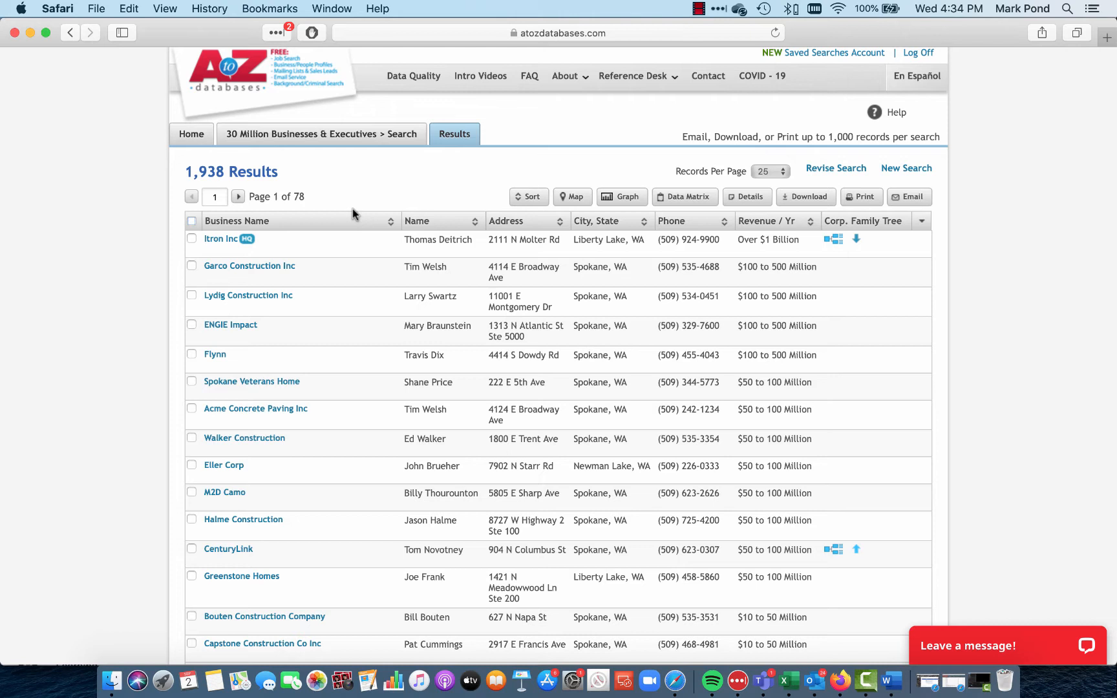
pyautogui.moveTo(826, 133)
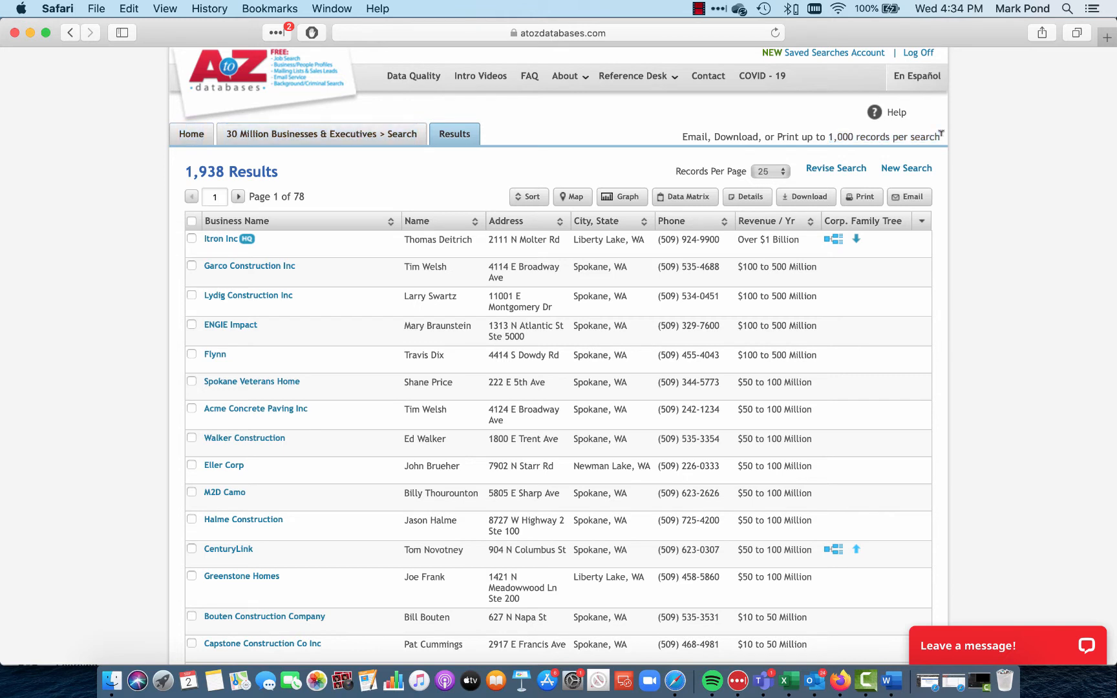
pyautogui.moveTo(797, 151)
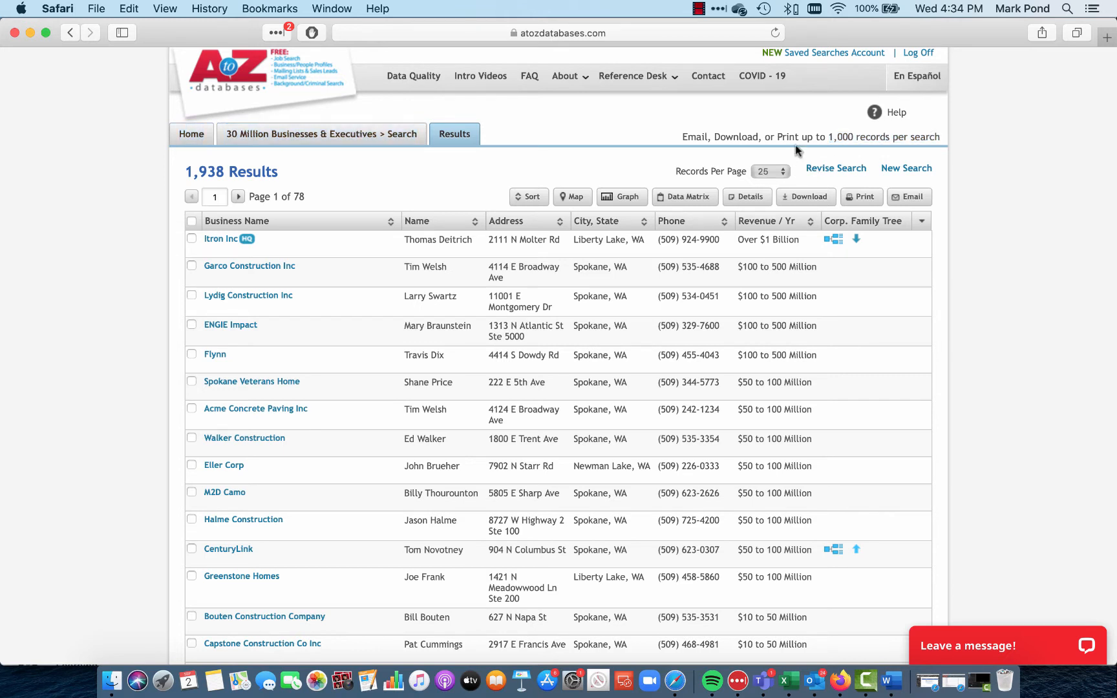
# - Set the results list to 100 records per page
pyautogui.click(770, 170)
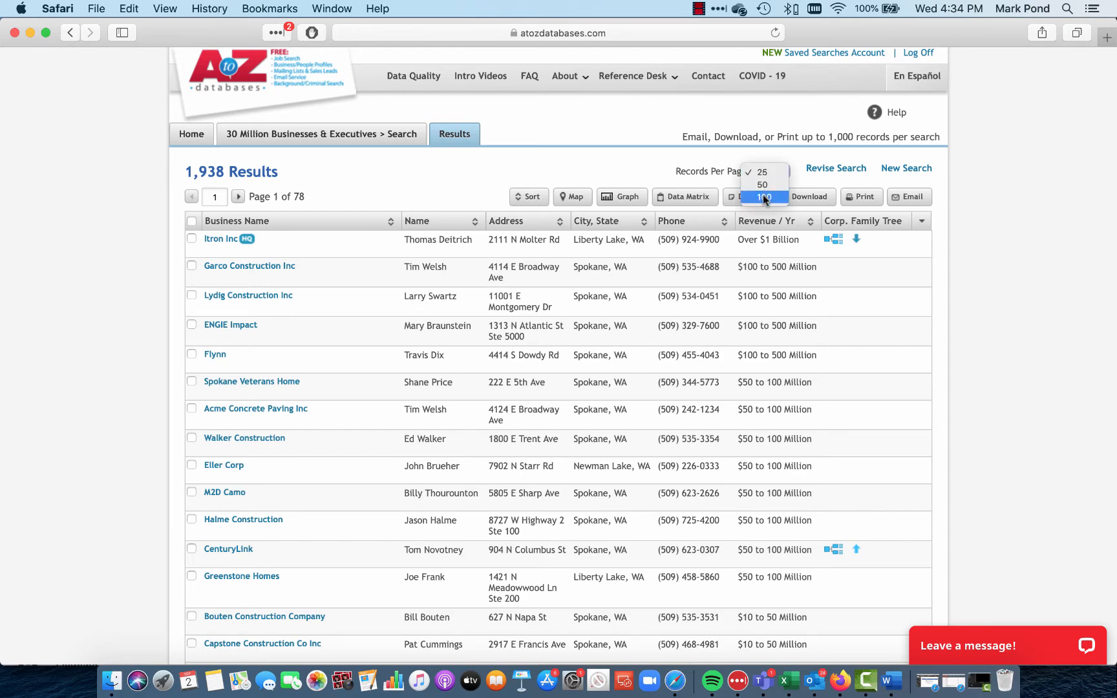
pyautogui.click(764, 196)
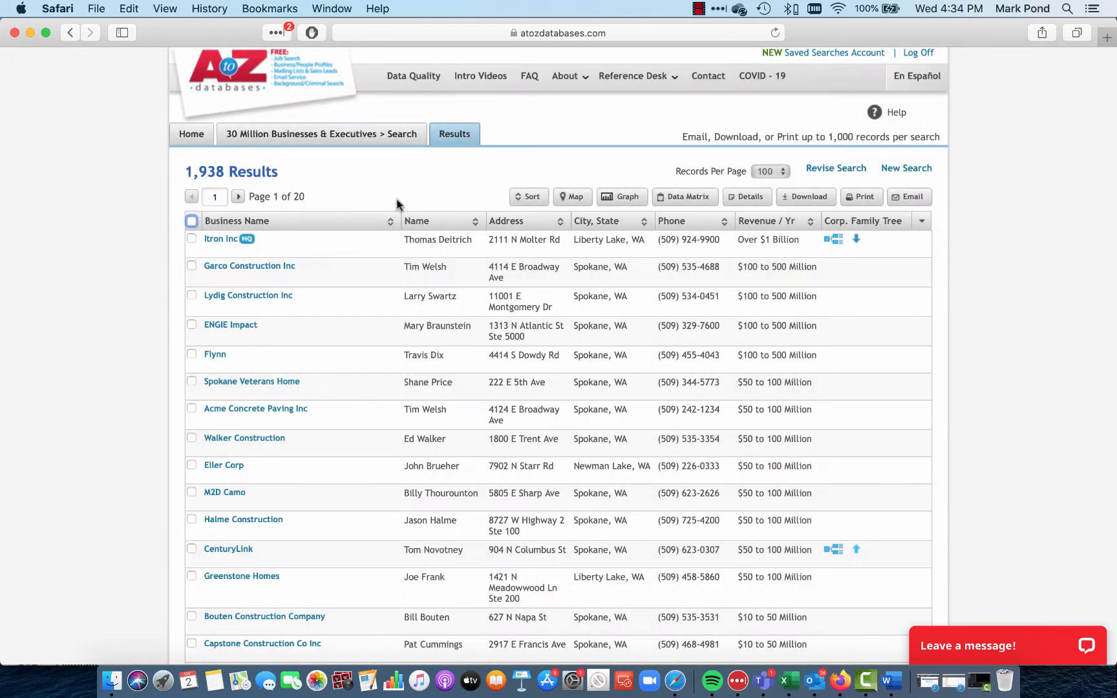
pyautogui.moveTo(304, 193)
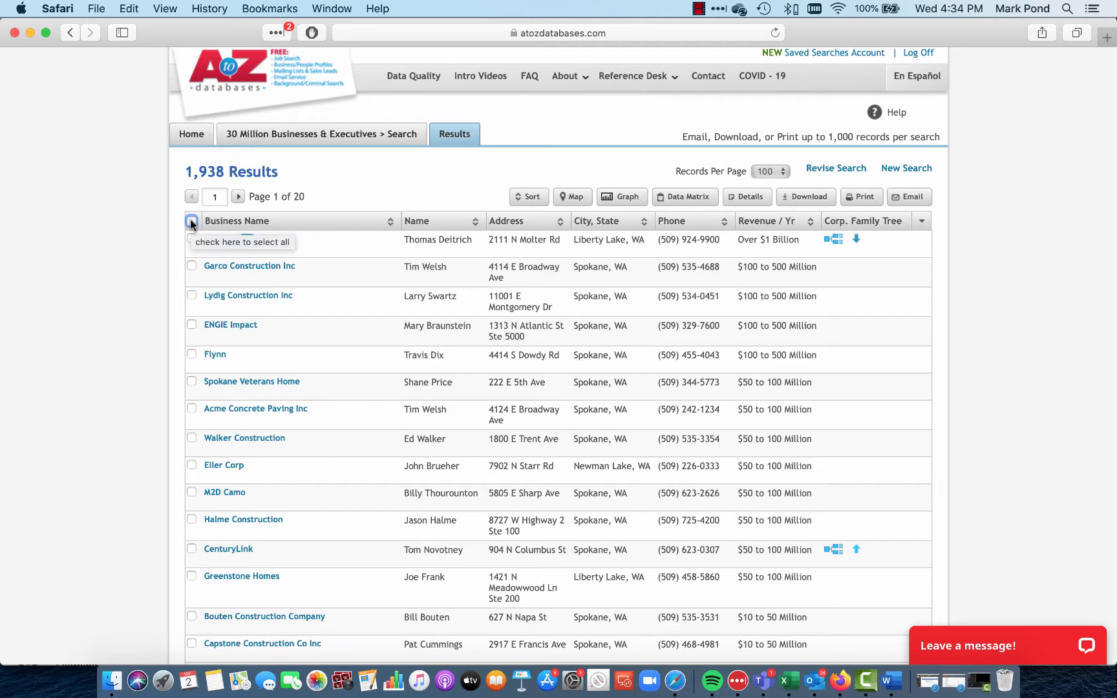
# - Select all records on results pages 1–3 and page 10
pyautogui.click(192, 221)
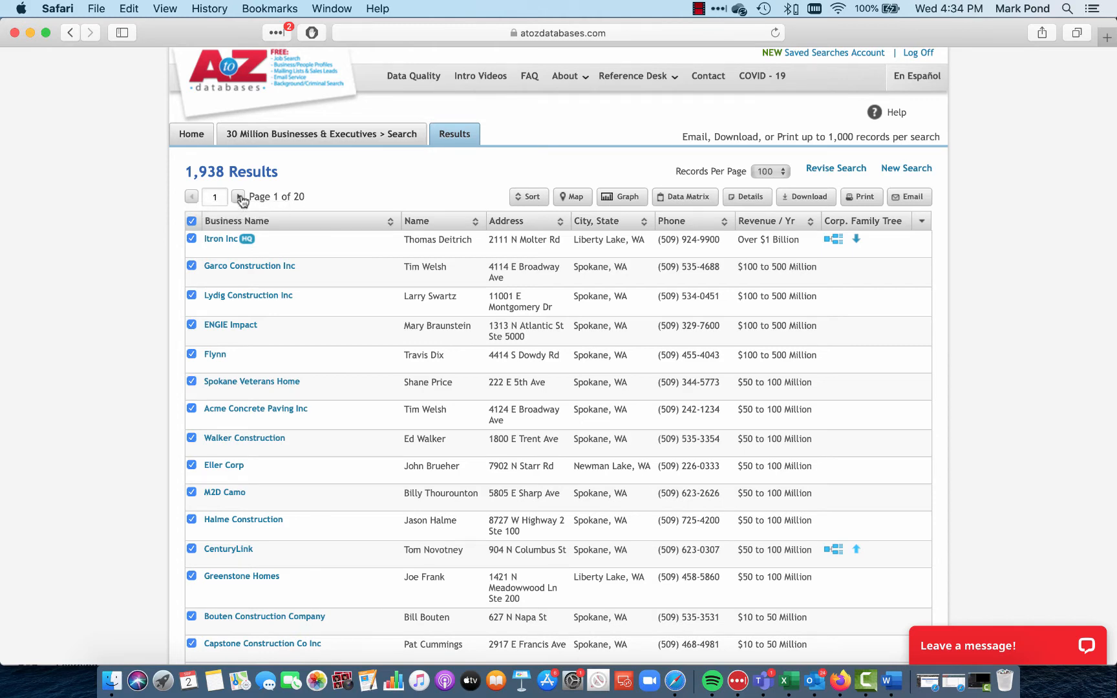
pyautogui.click(240, 196)
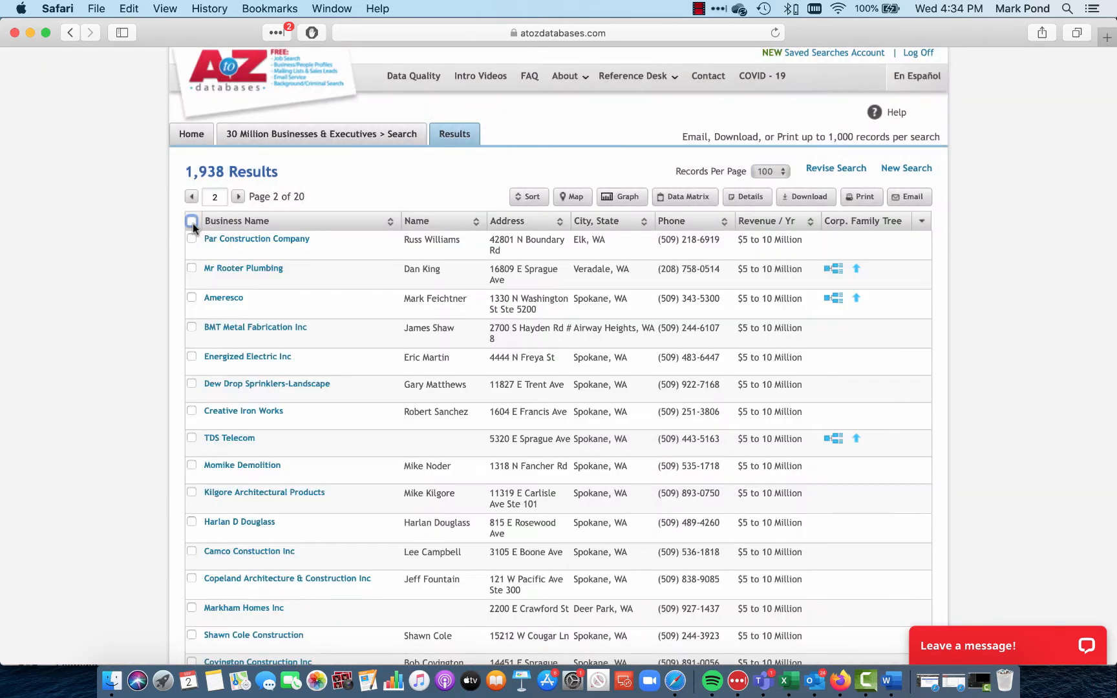
pyautogui.click(192, 220)
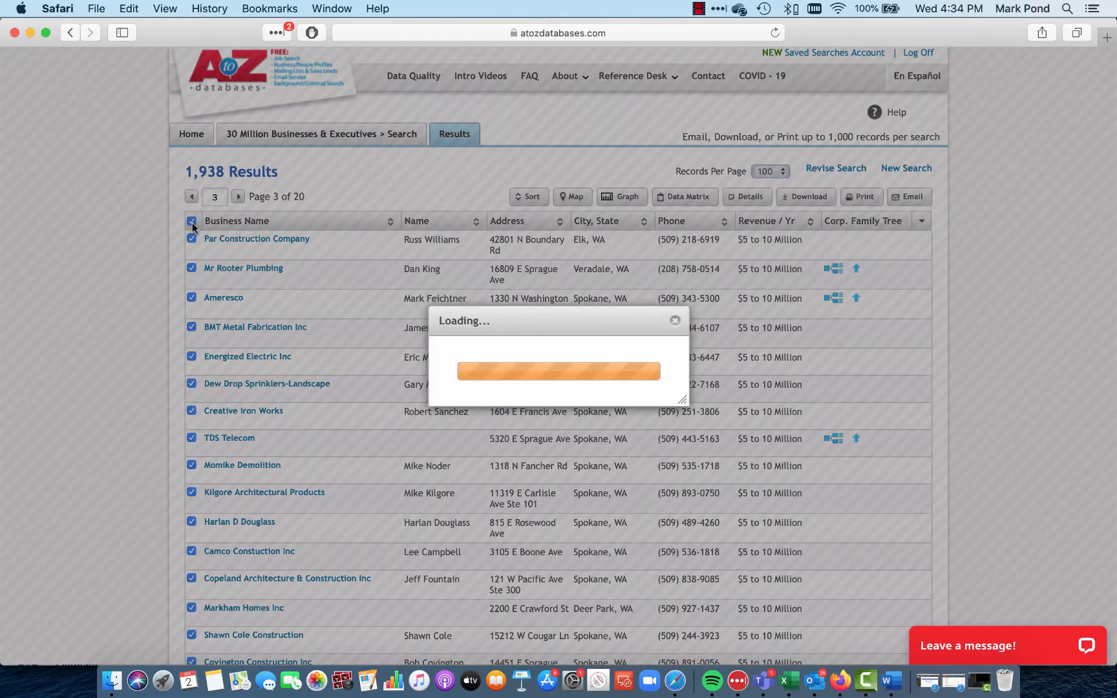
pyautogui.click(191, 221)
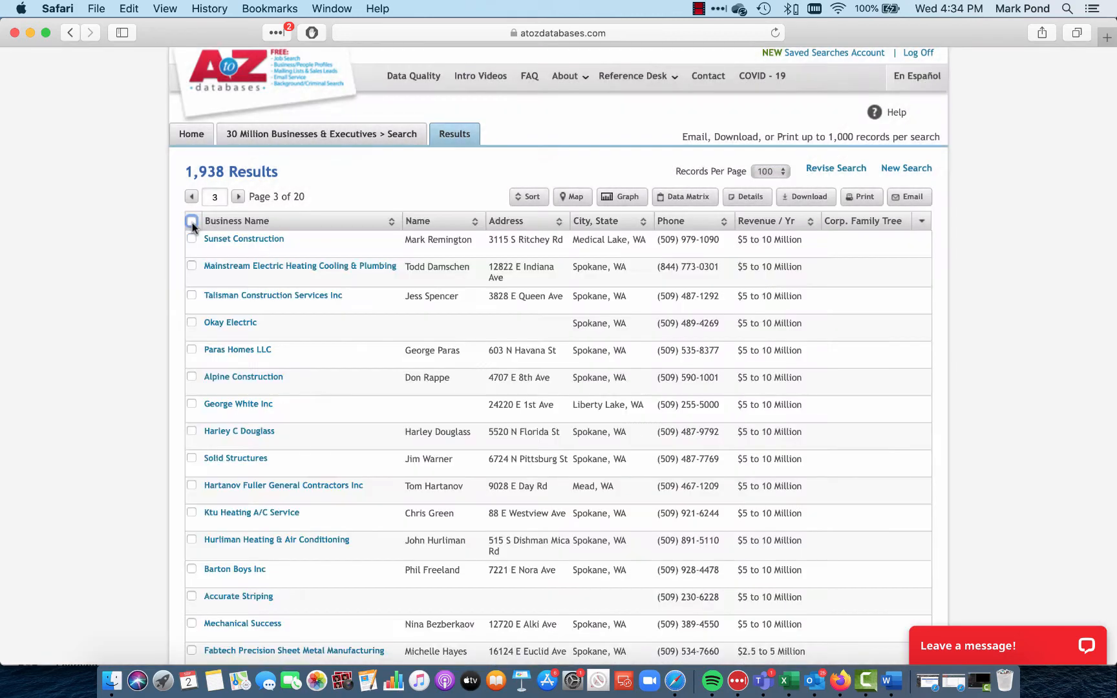
pyautogui.click(191, 221)
pyautogui.write('10')
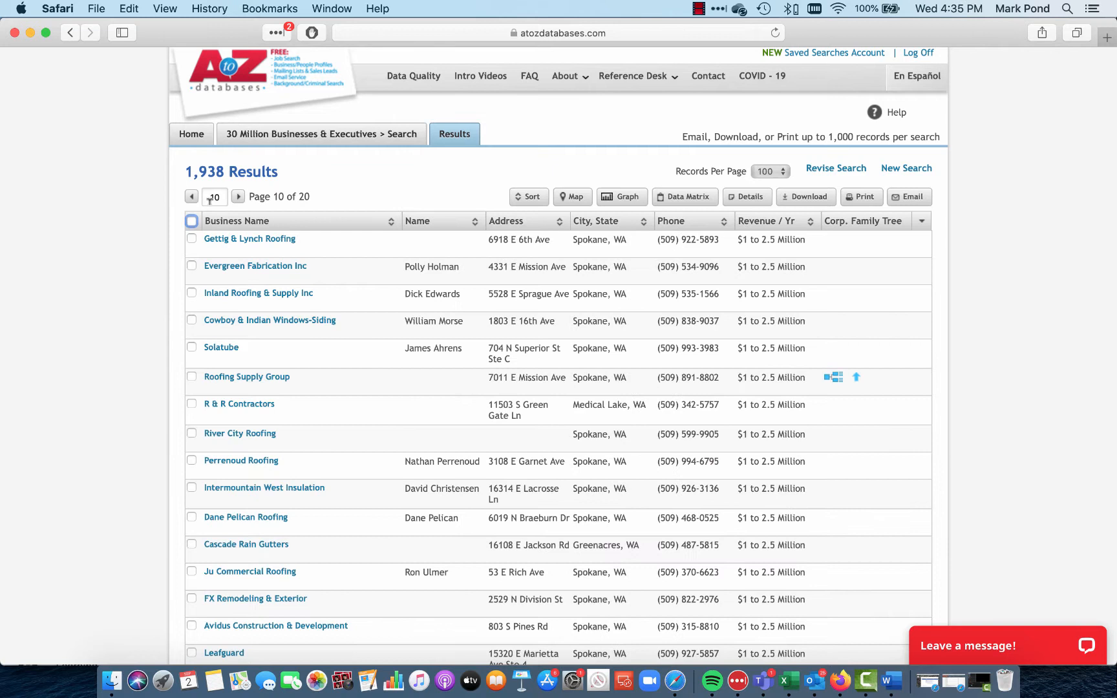
pyautogui.click(191, 221)
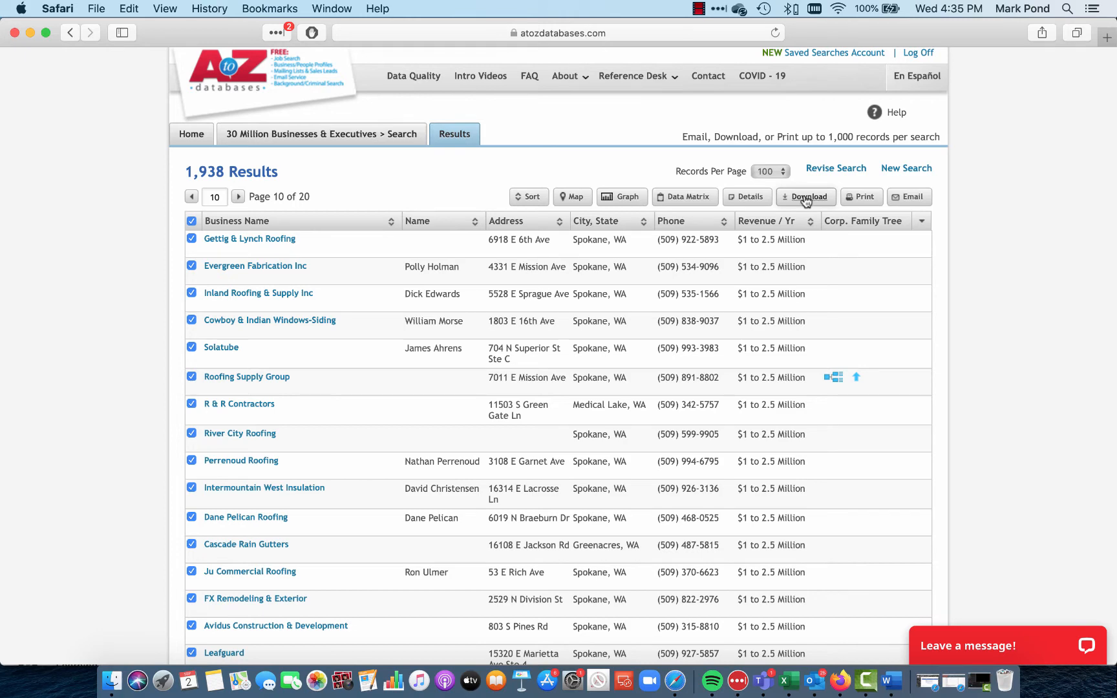
# - Download the selected records as an Excel Details View file and open it from Safari's downloads
pyautogui.click(805, 197)
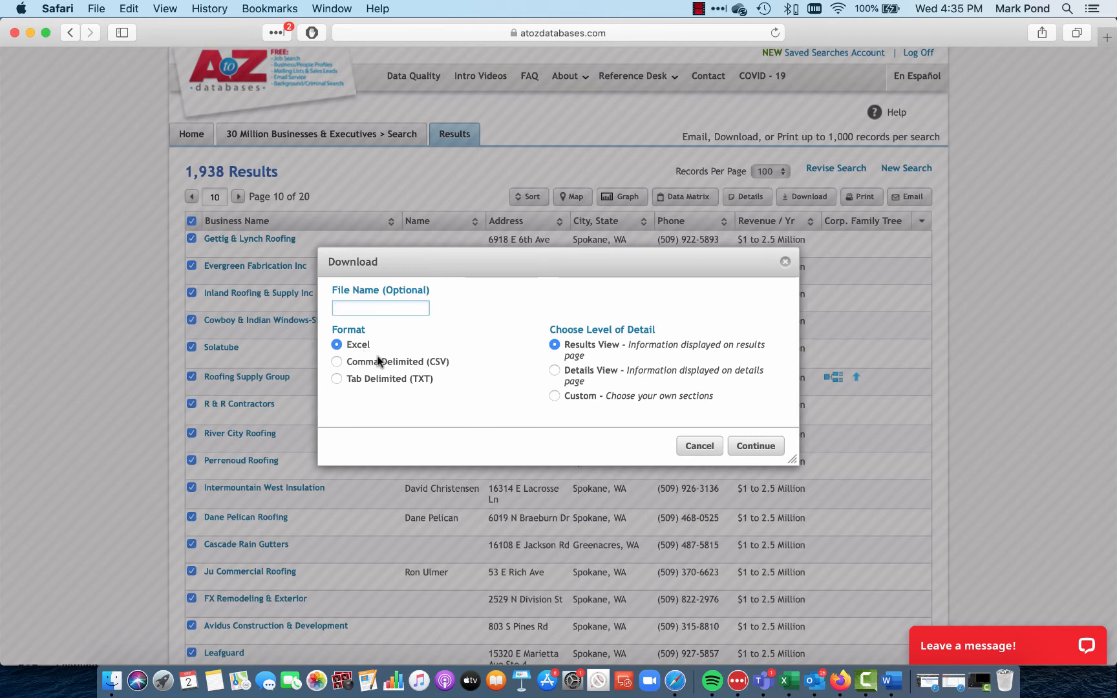
pyautogui.moveTo(560, 373)
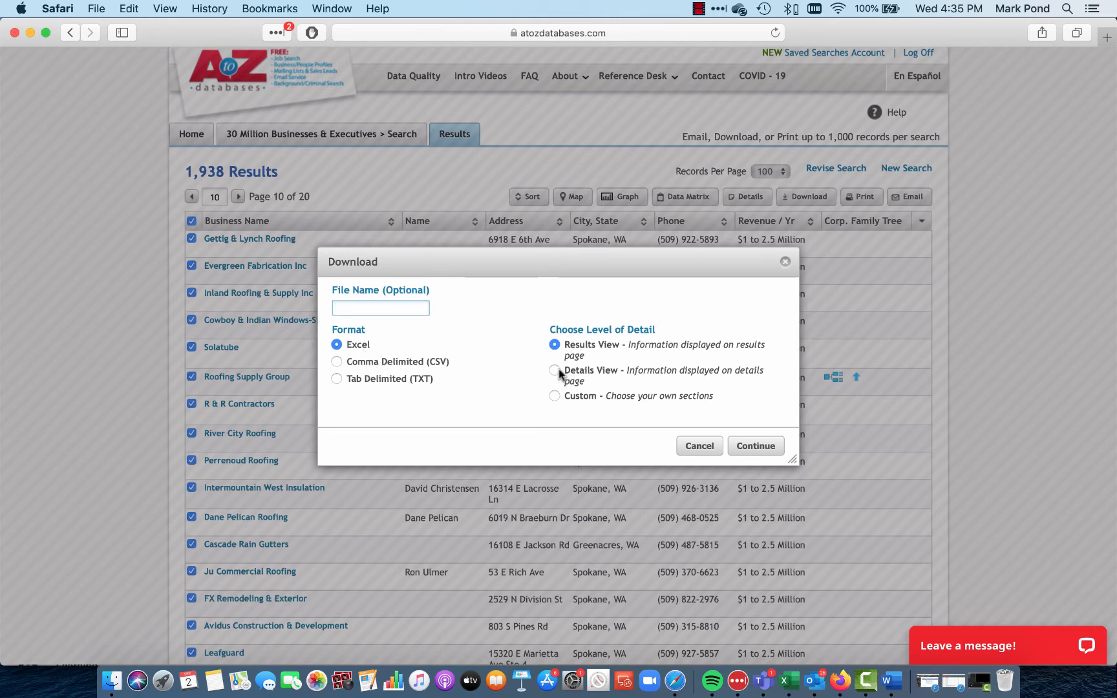
pyautogui.click(555, 370)
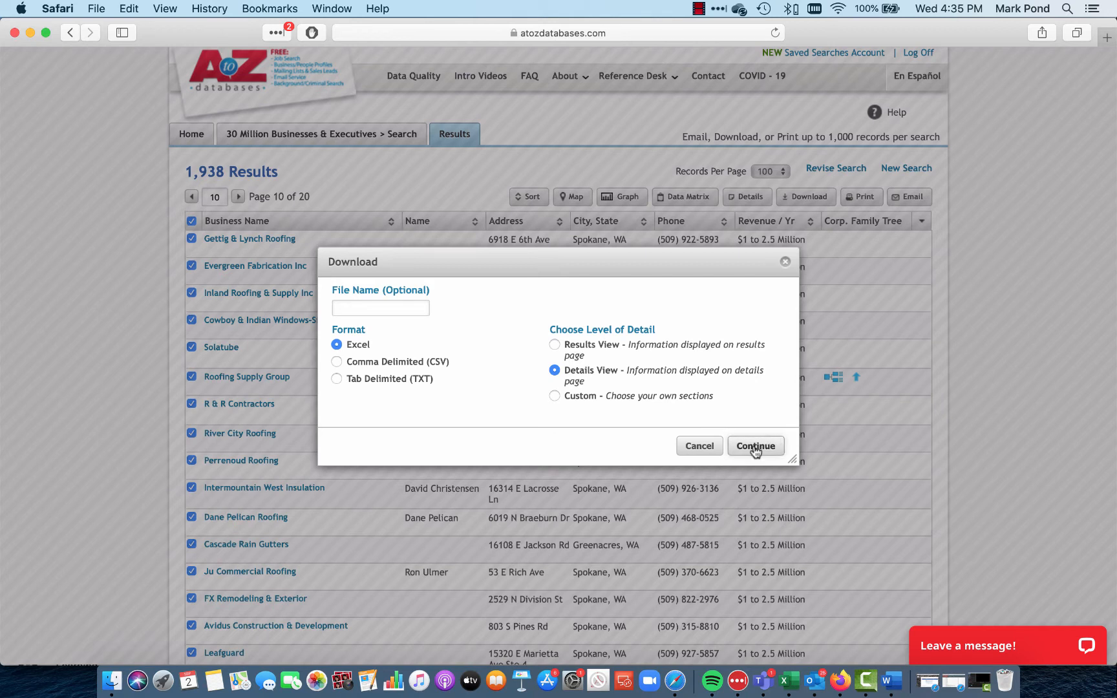
pyautogui.click(755, 446)
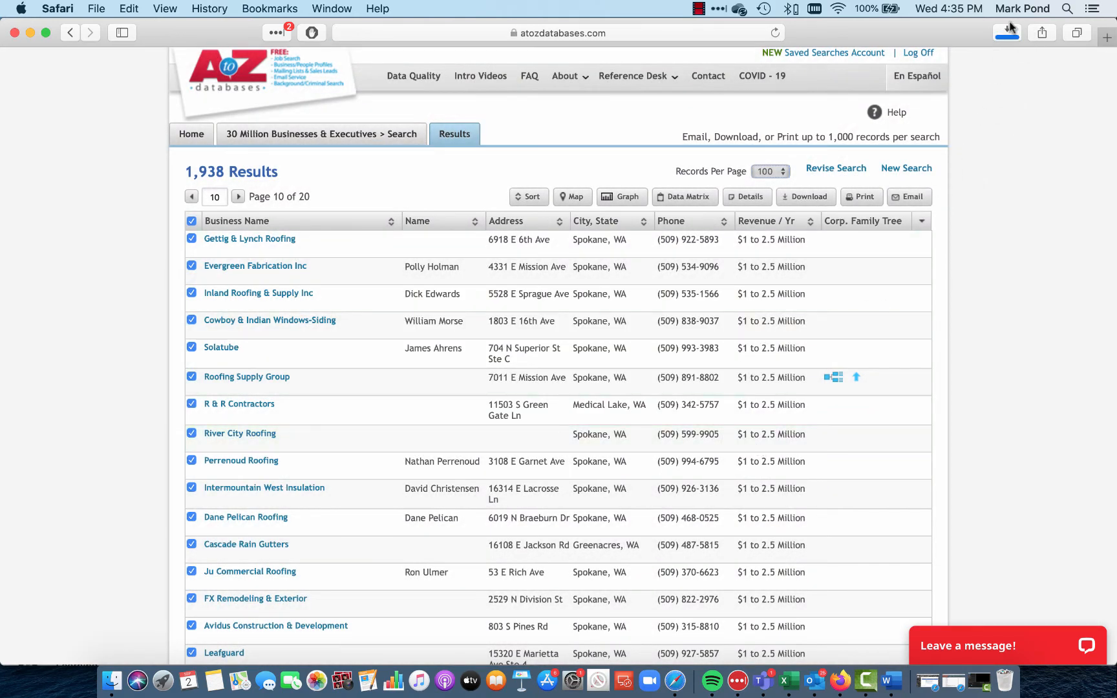
pyautogui.click(1006, 33)
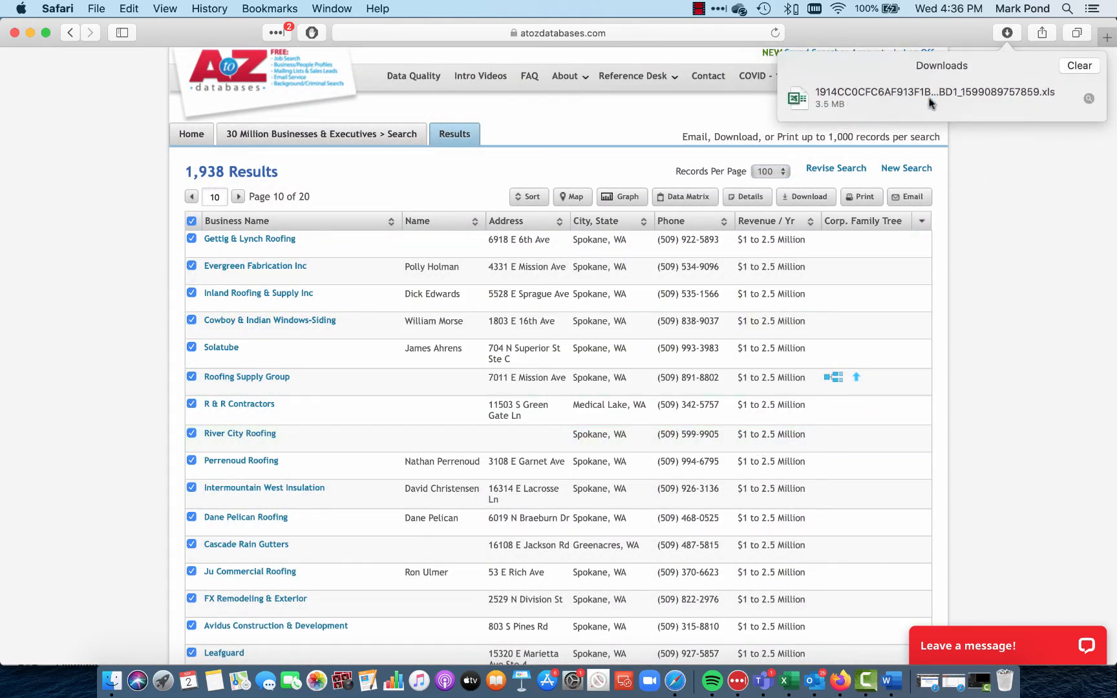
pyautogui.click(926, 96)
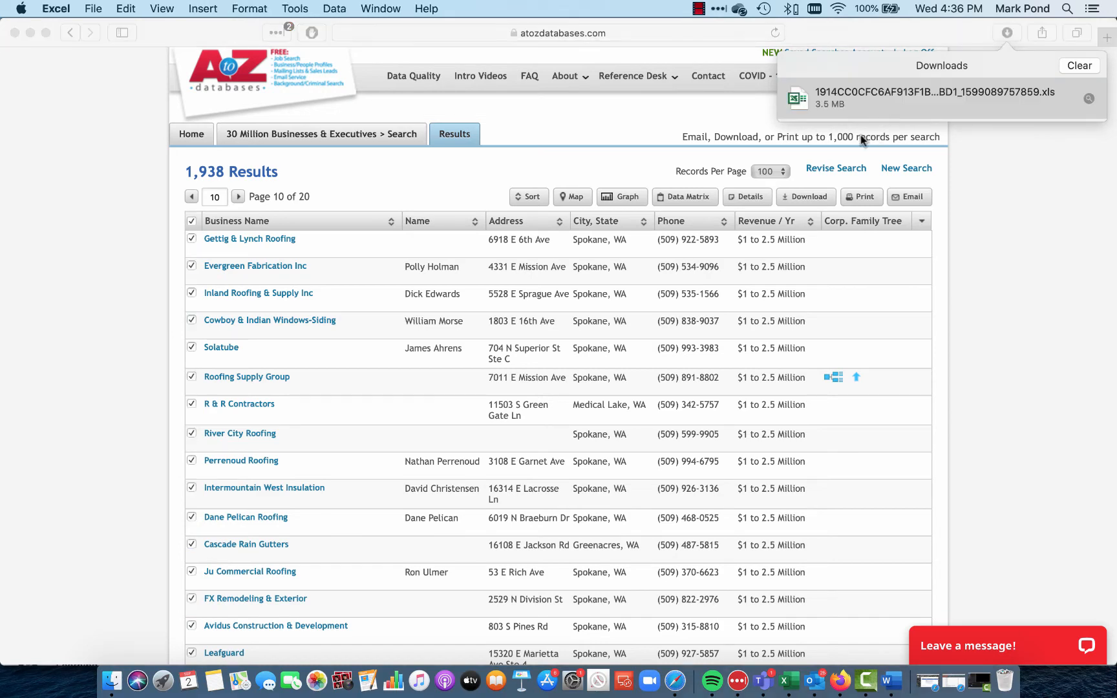
# - Close the Excel workbook, return to Safari, and advance results to page 11
pyautogui.click(928, 92)
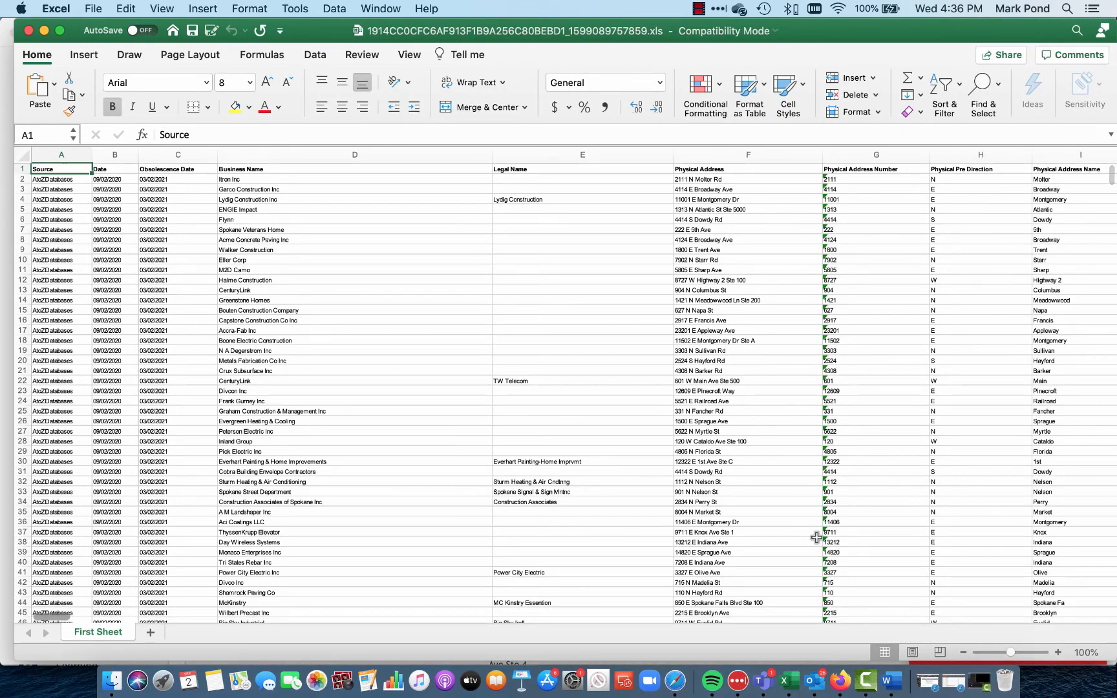
pyautogui.moveTo(3, 15)
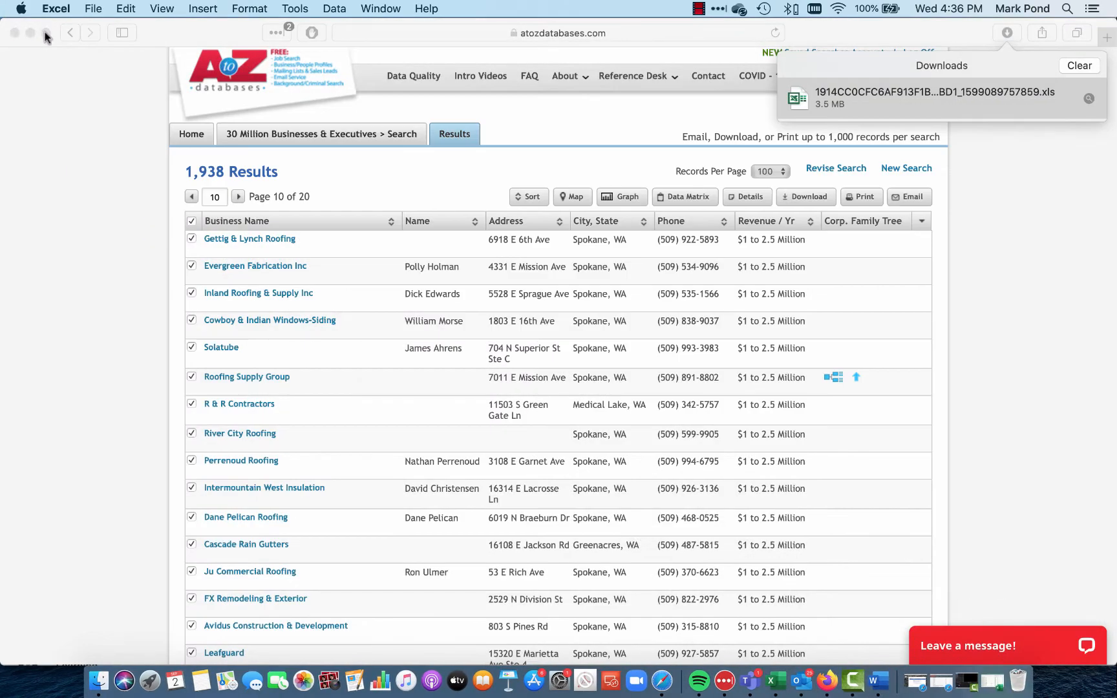
pyautogui.moveTo(135, 203)
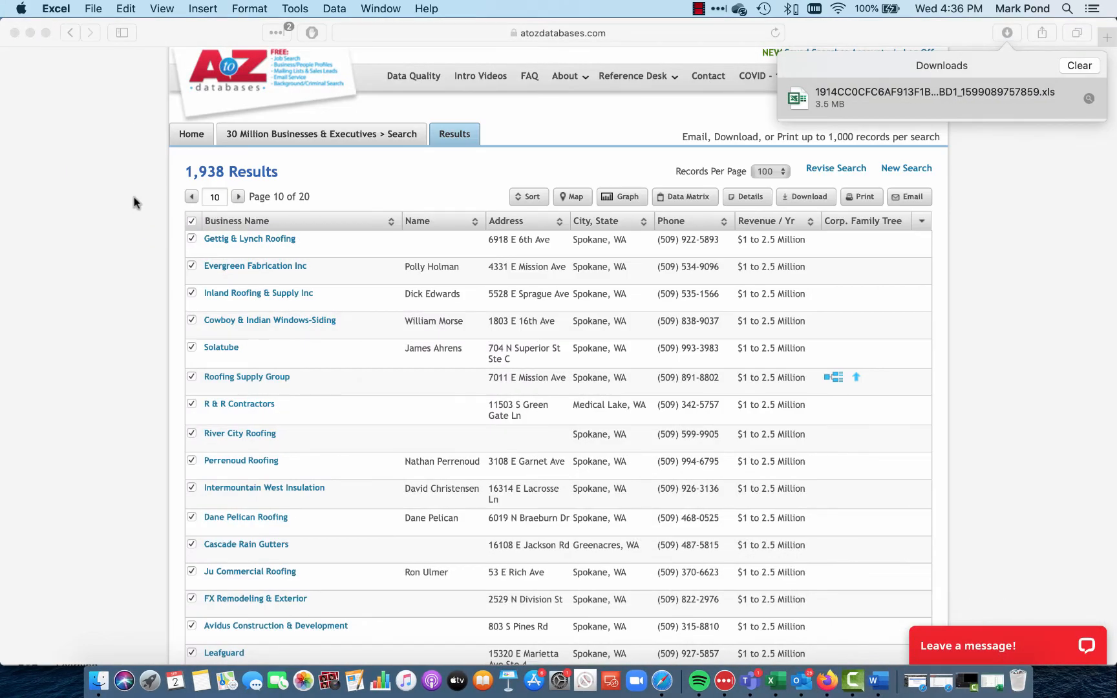
pyautogui.click(1050, 139)
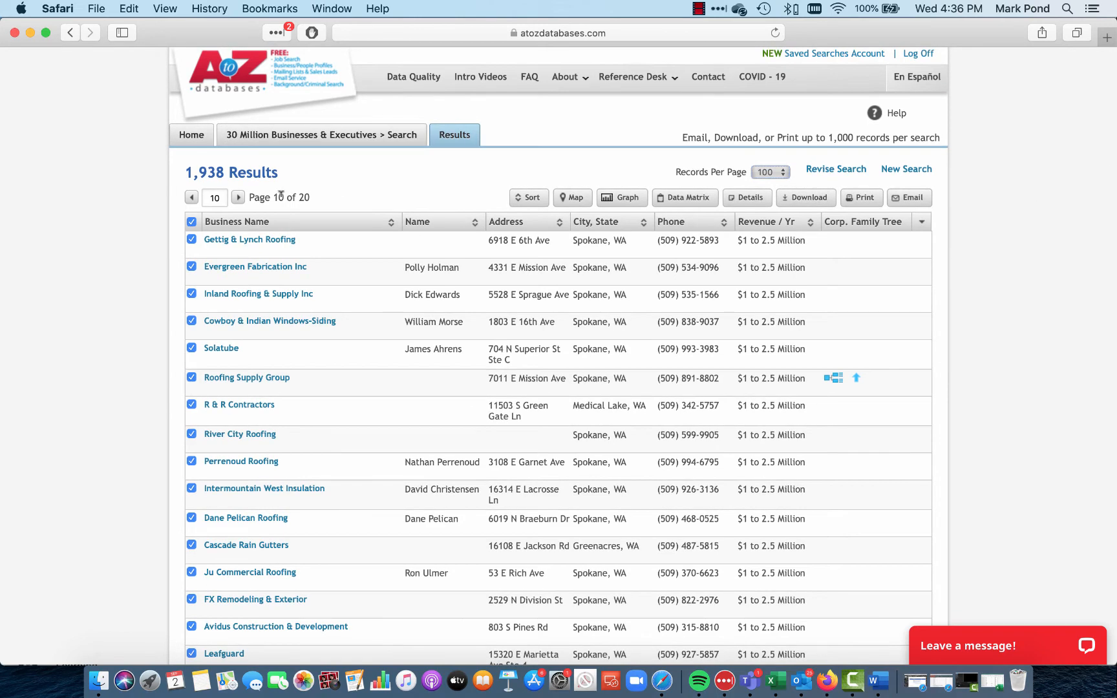
pyautogui.click(239, 197)
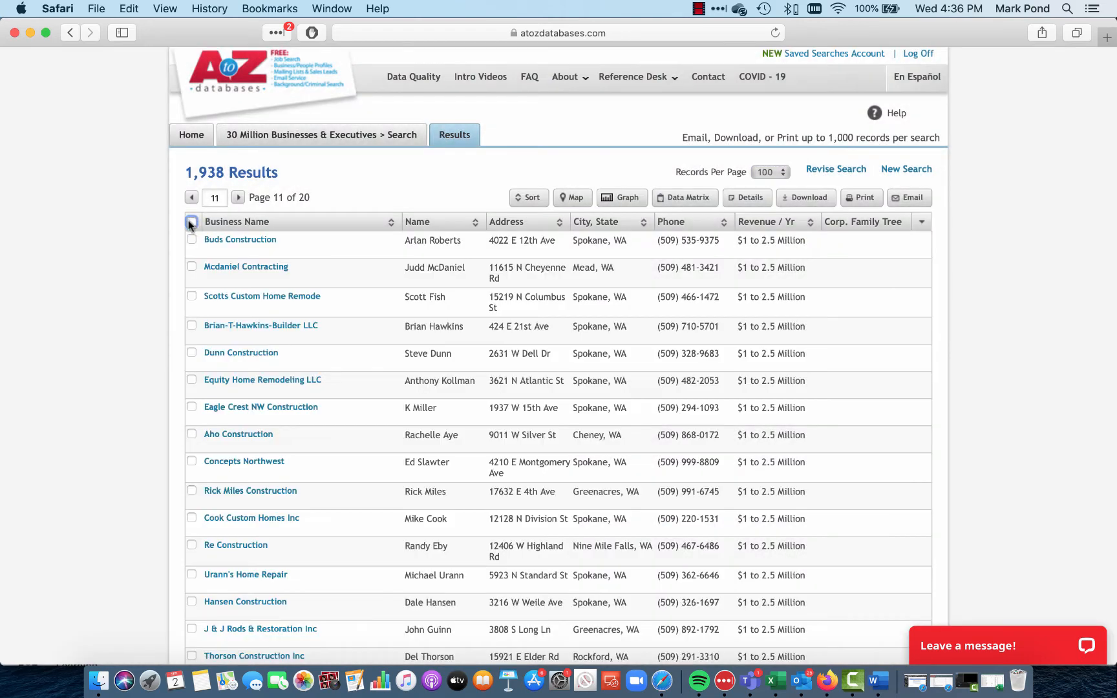
pyautogui.click(191, 221)
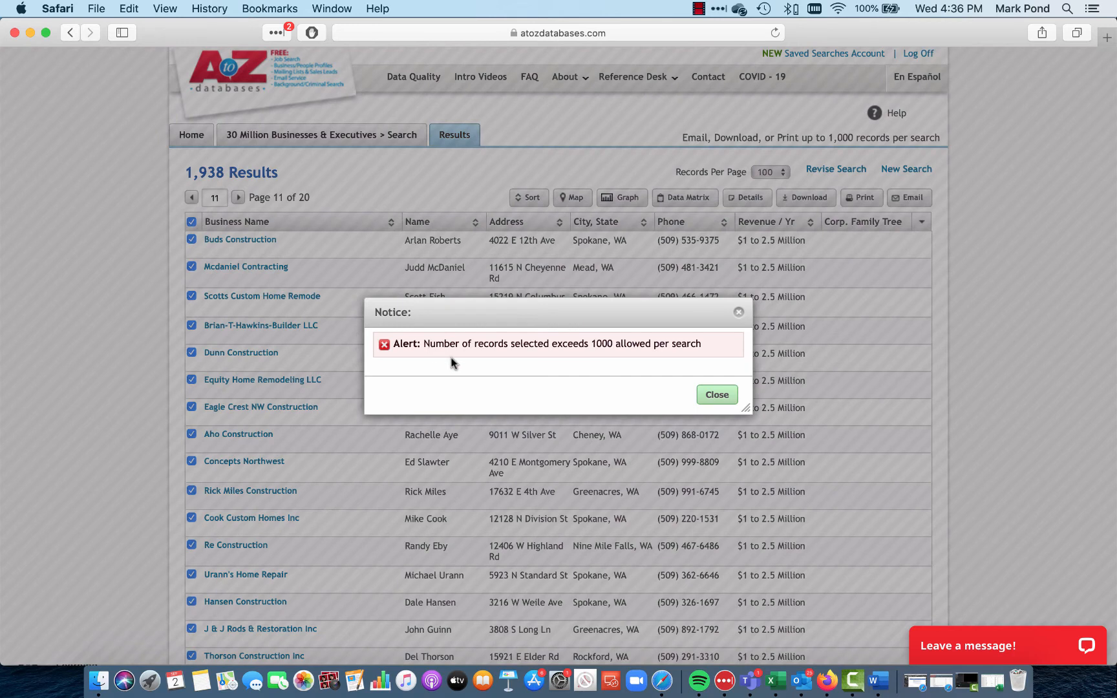
pyautogui.moveTo(558, 362)
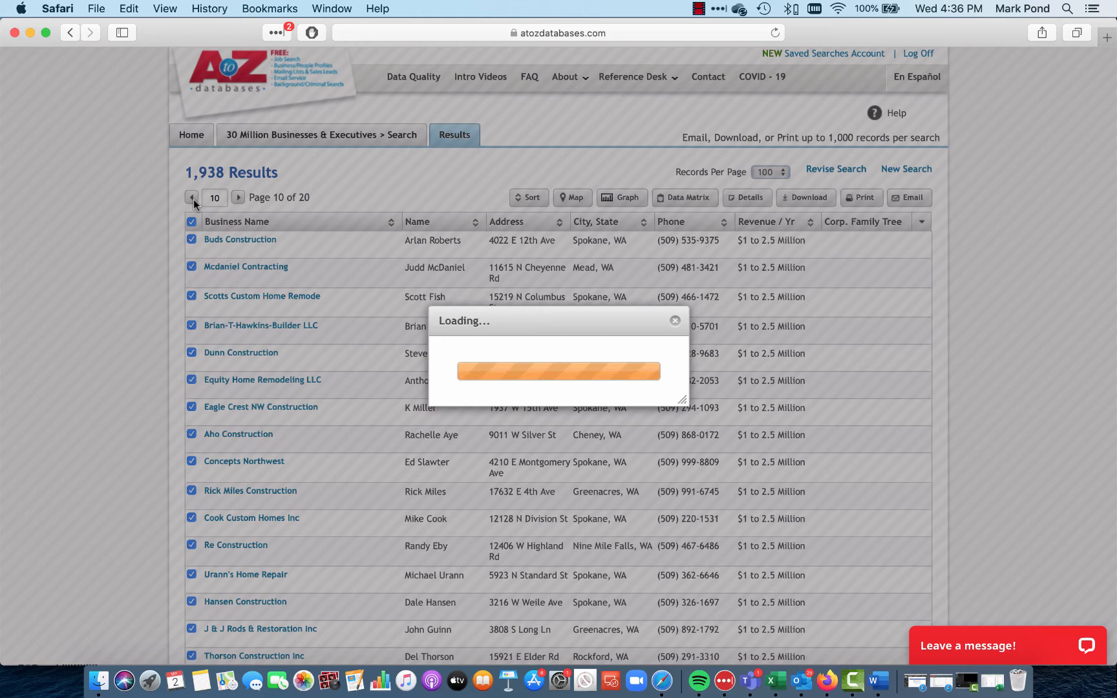
pyautogui.click(191, 197)
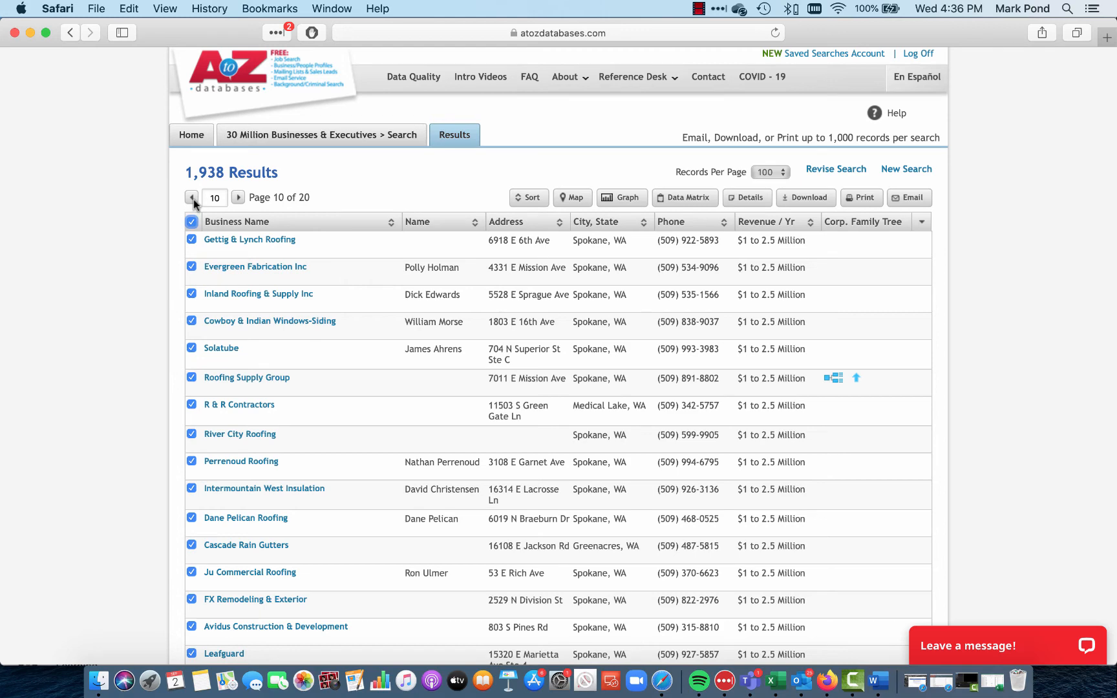
pyautogui.moveTo(835, 169)
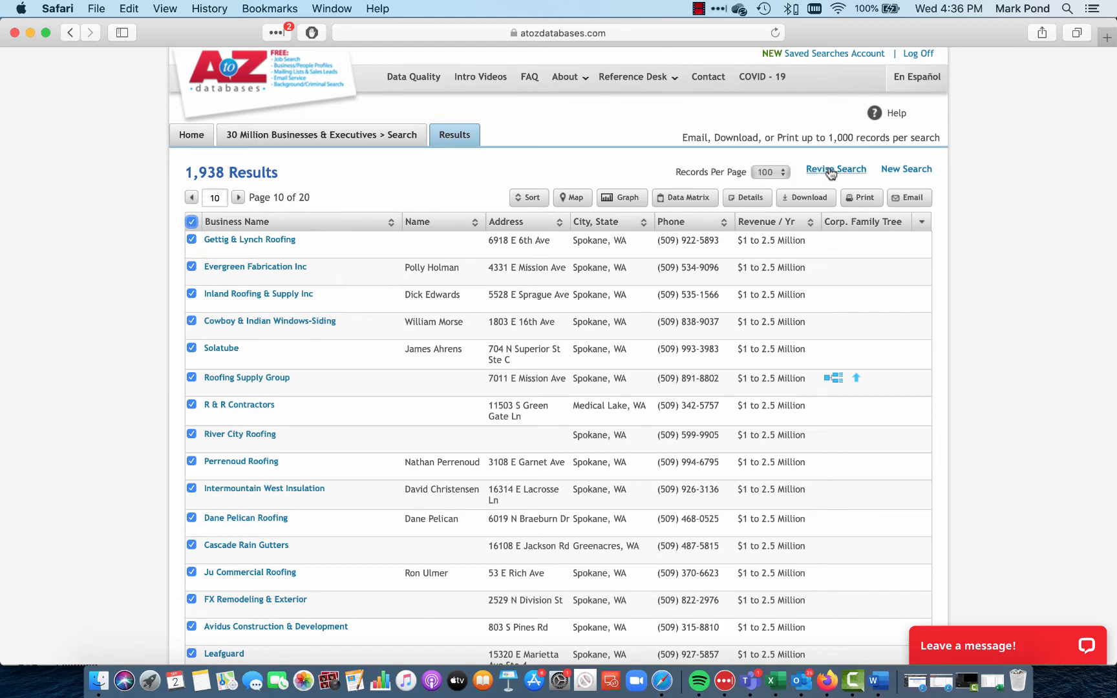
pyautogui.click(835, 168)
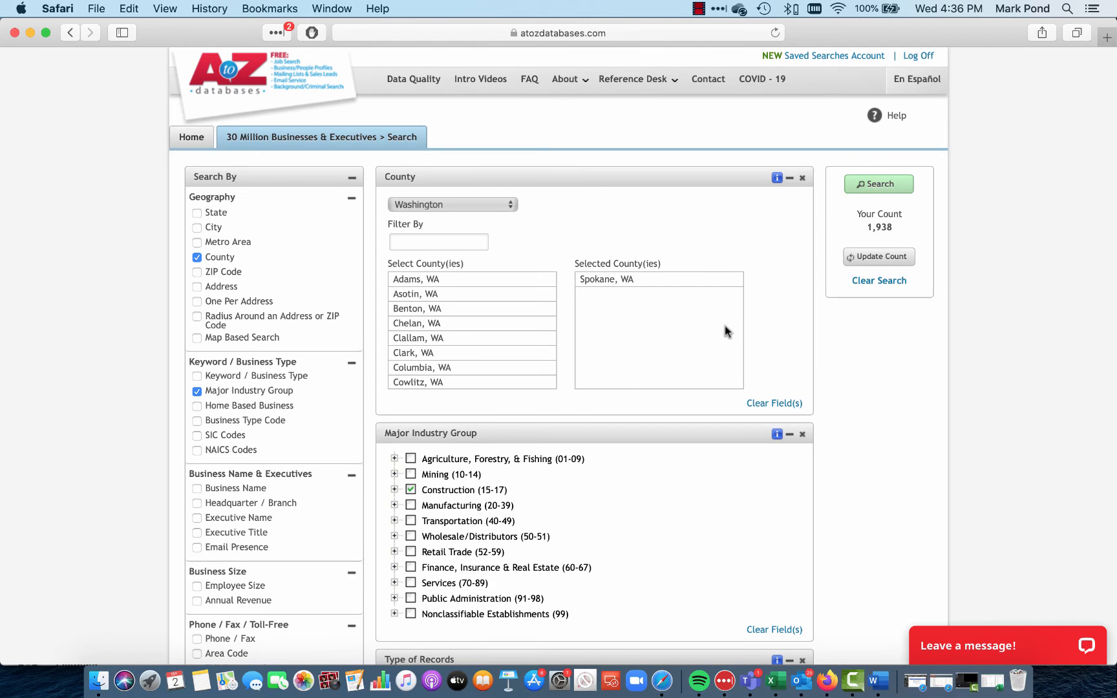
pyautogui.moveTo(854, 207)
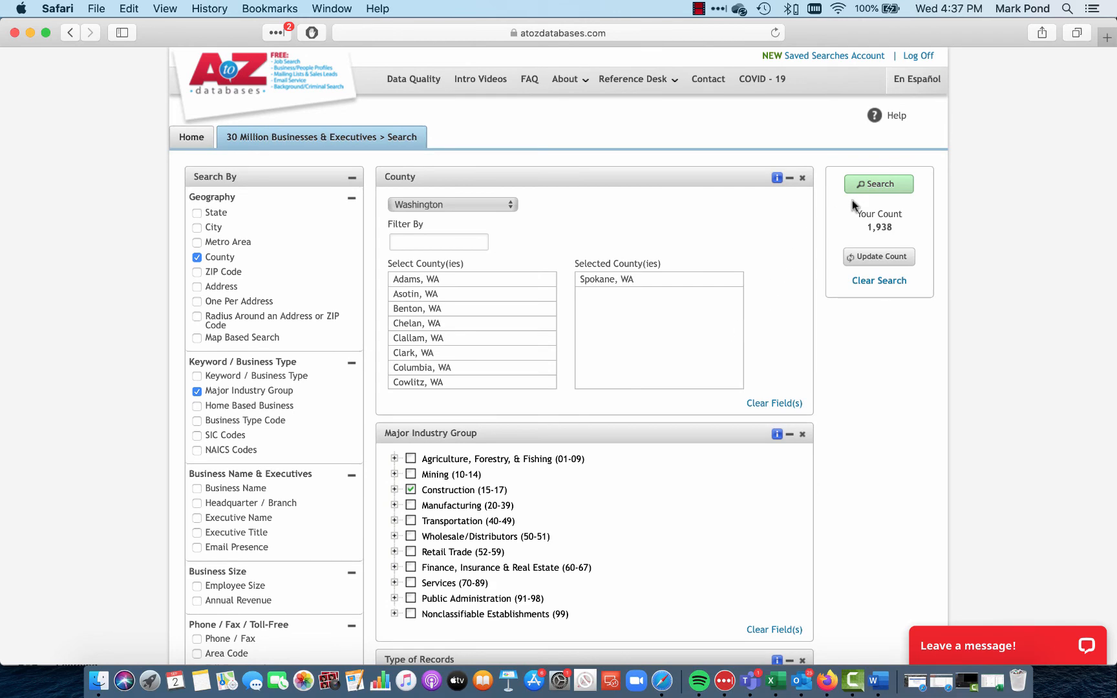
# - Rerun the Spokane County construction search and check all 100 records on page 11
pyautogui.click(879, 184)
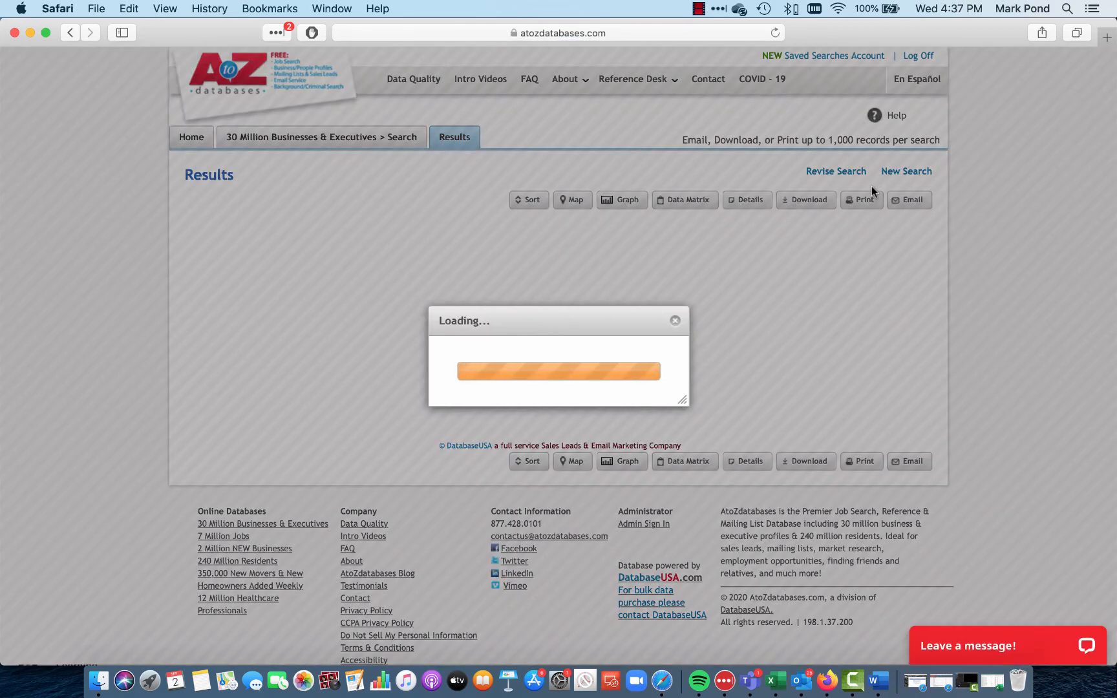
pyautogui.moveTo(614, 258)
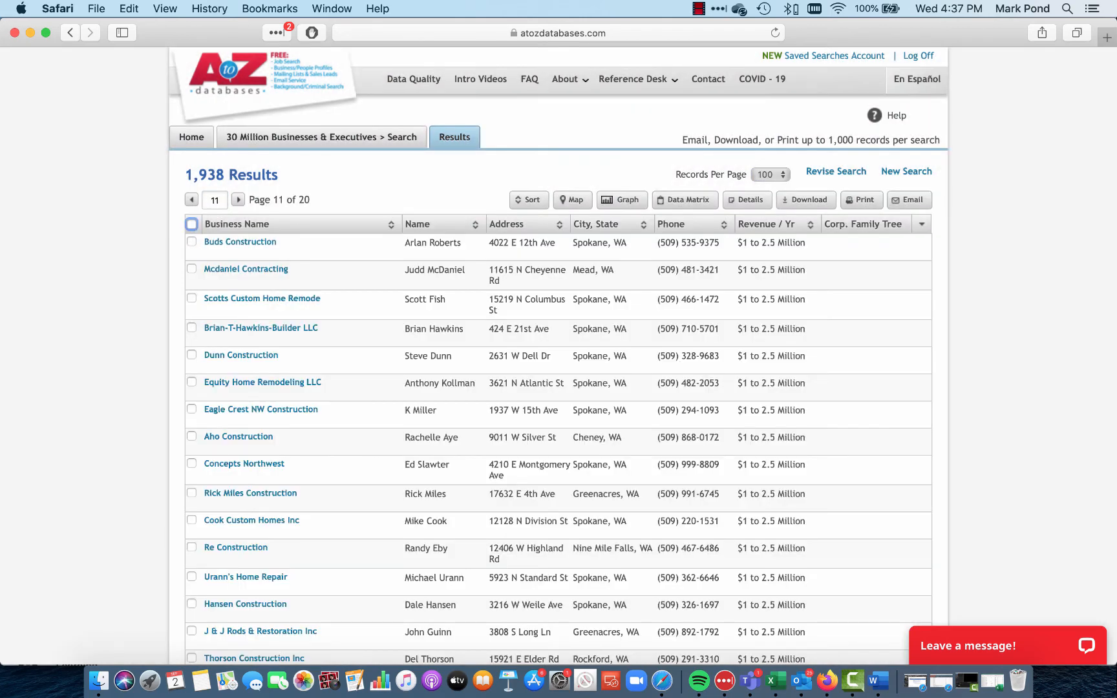
pyautogui.click(192, 223)
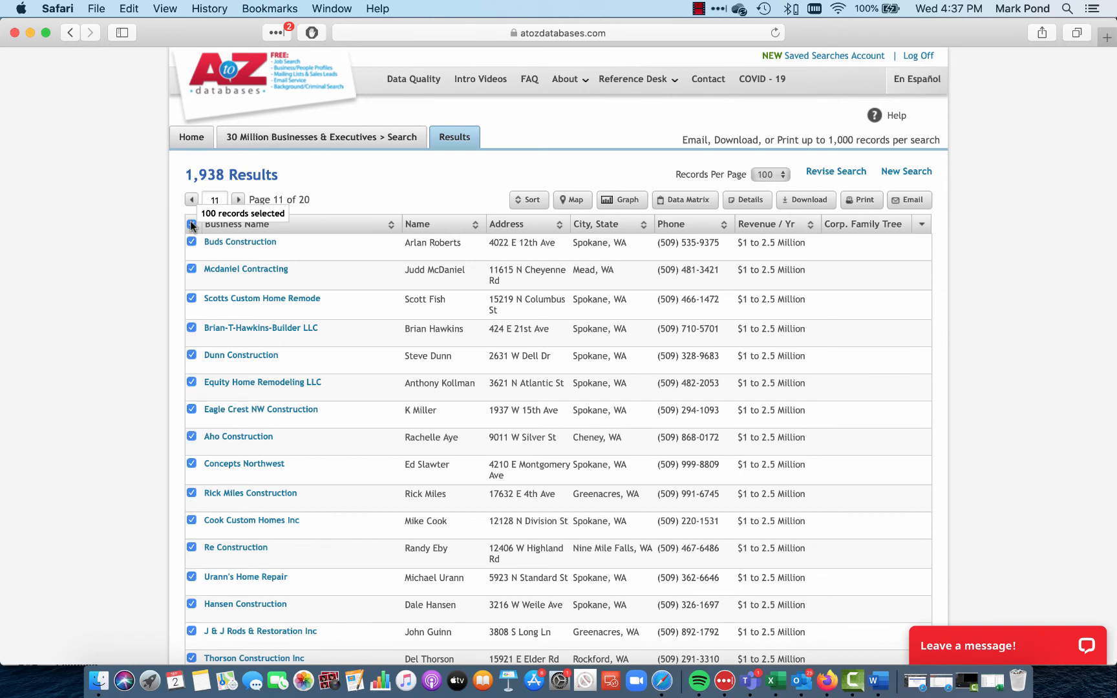